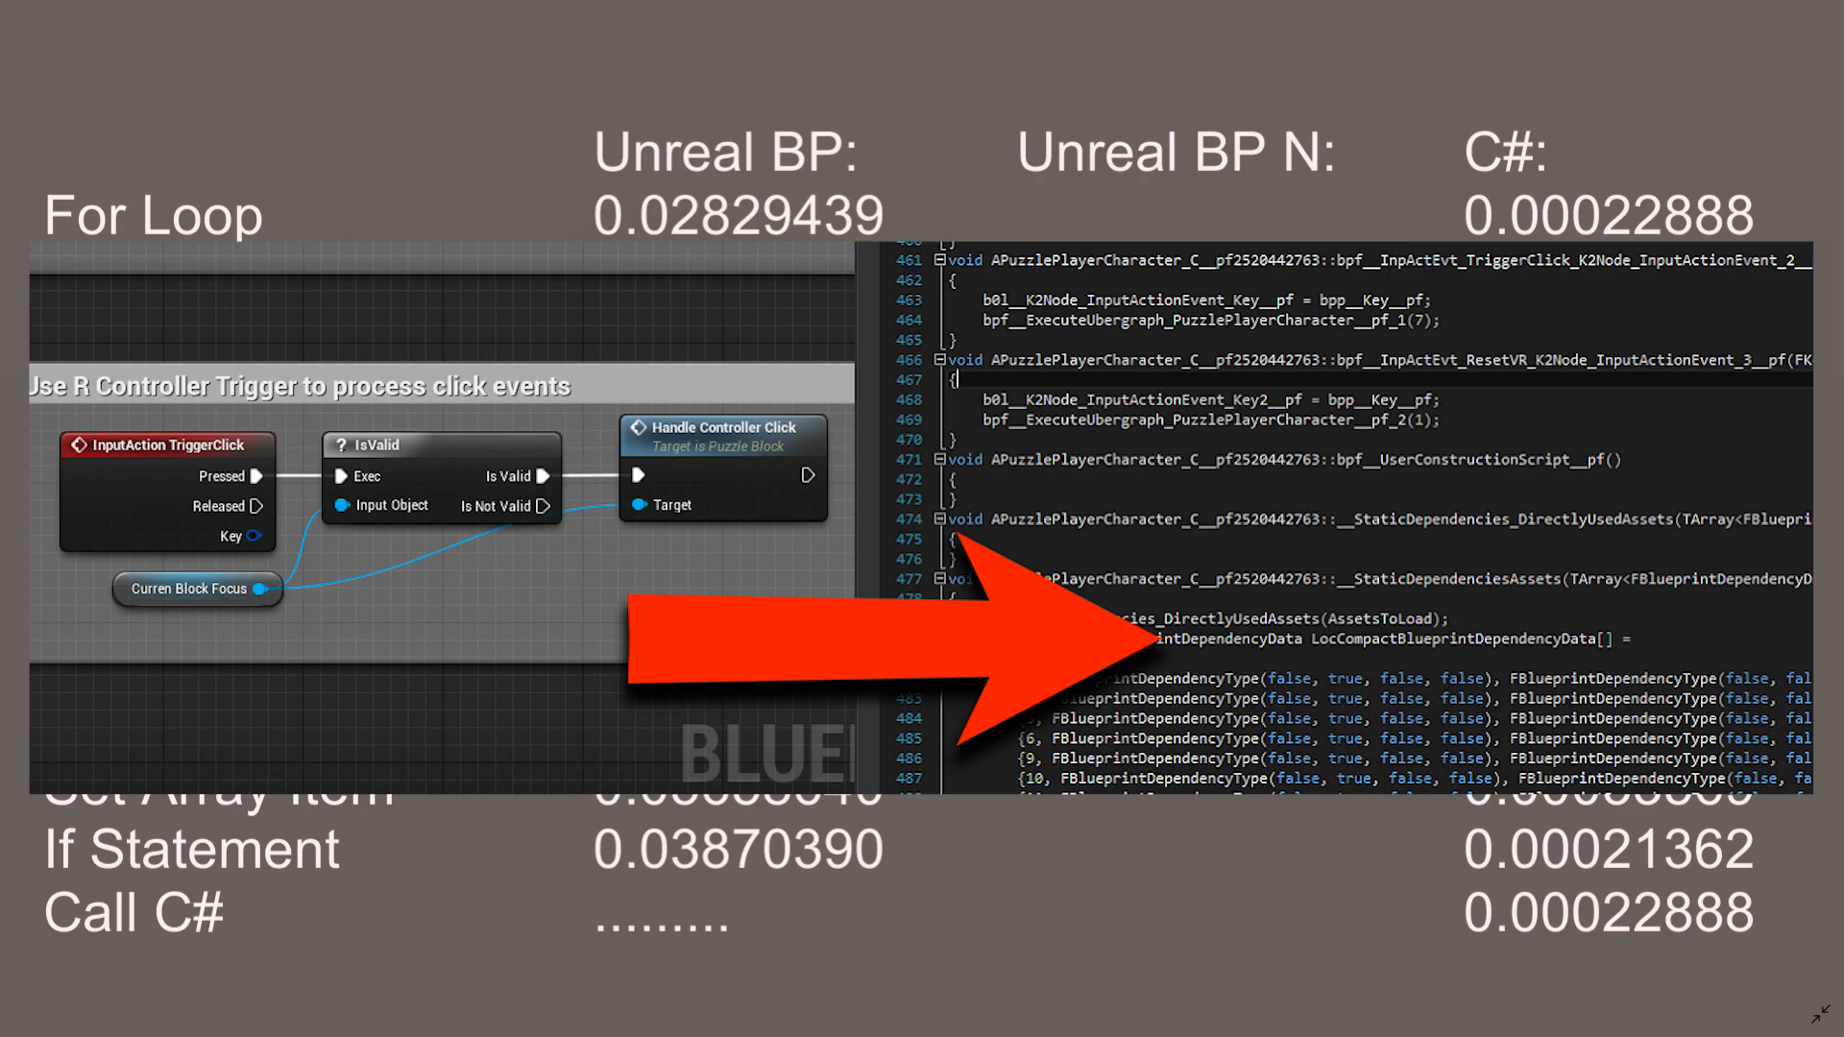
Advance the slide to reveal the Blueprint-to-C++ nativization illustration over the timing table
click(1045, 887)
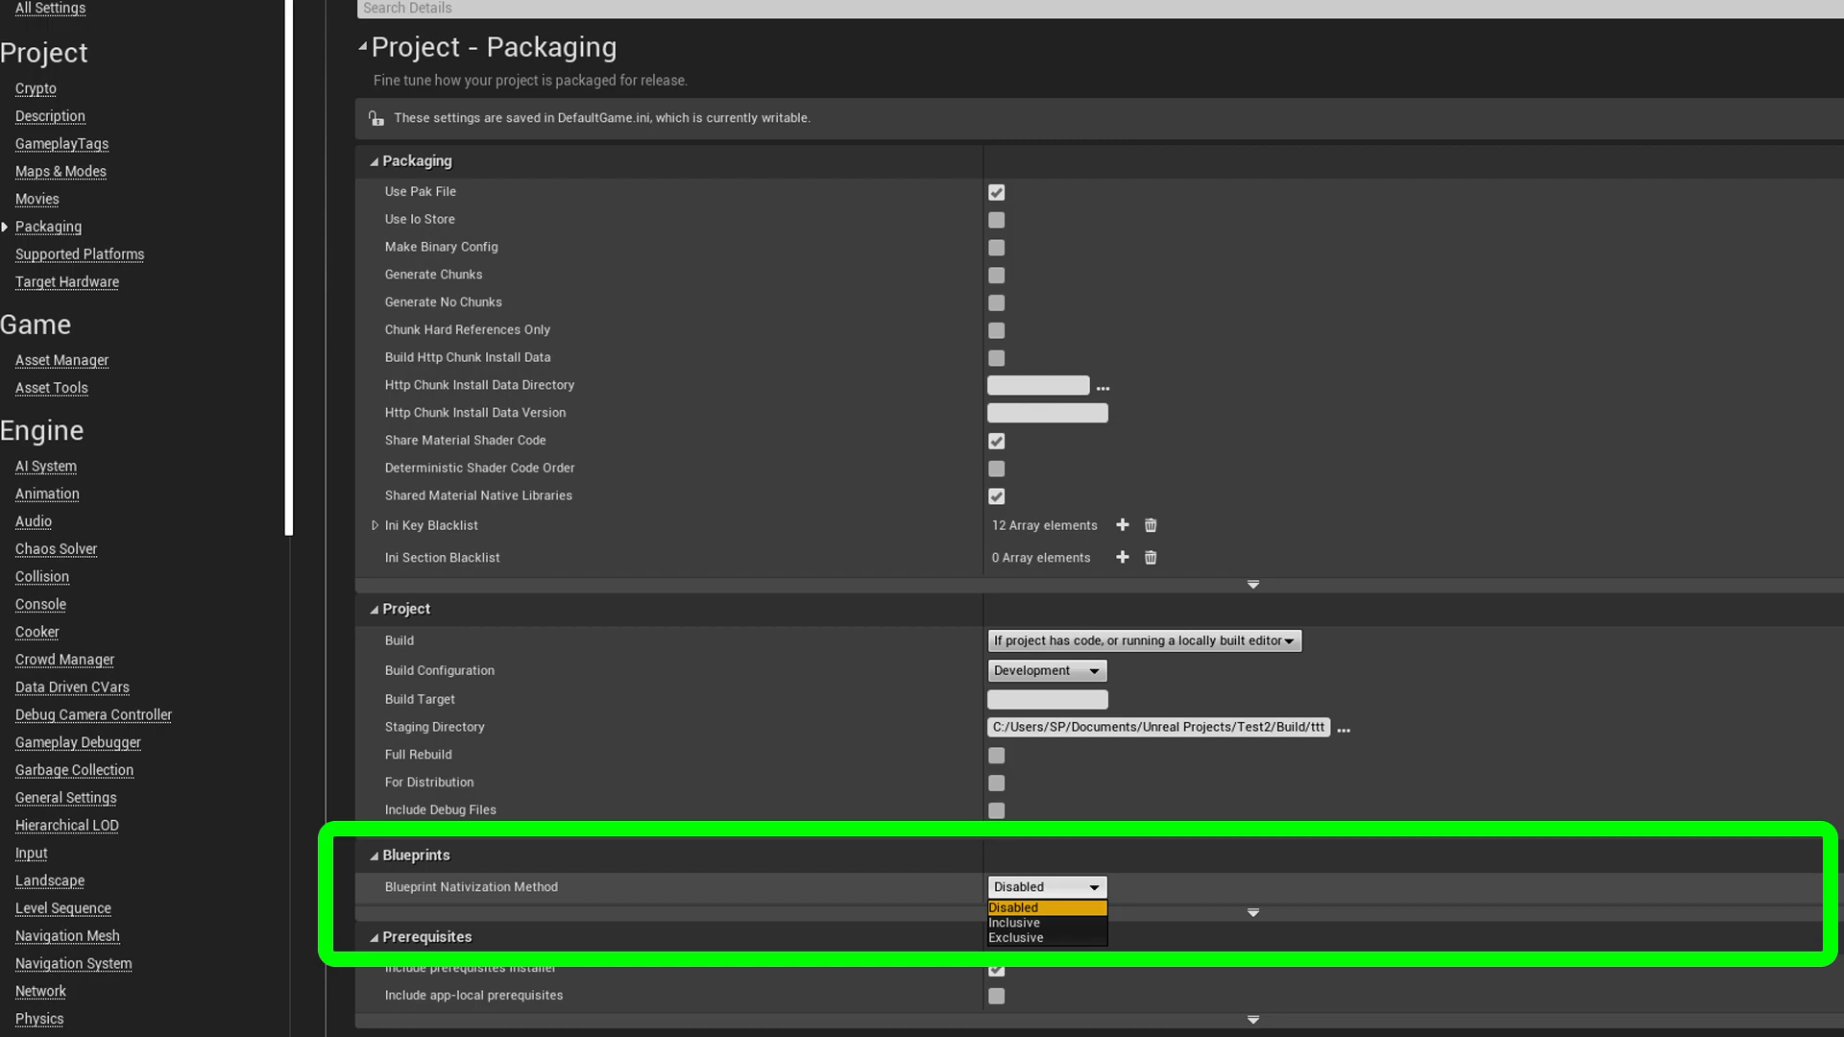
Expand the Blueprint Nativization Method choices: Disabled, Inclusive, Exclusive
click(1012, 922)
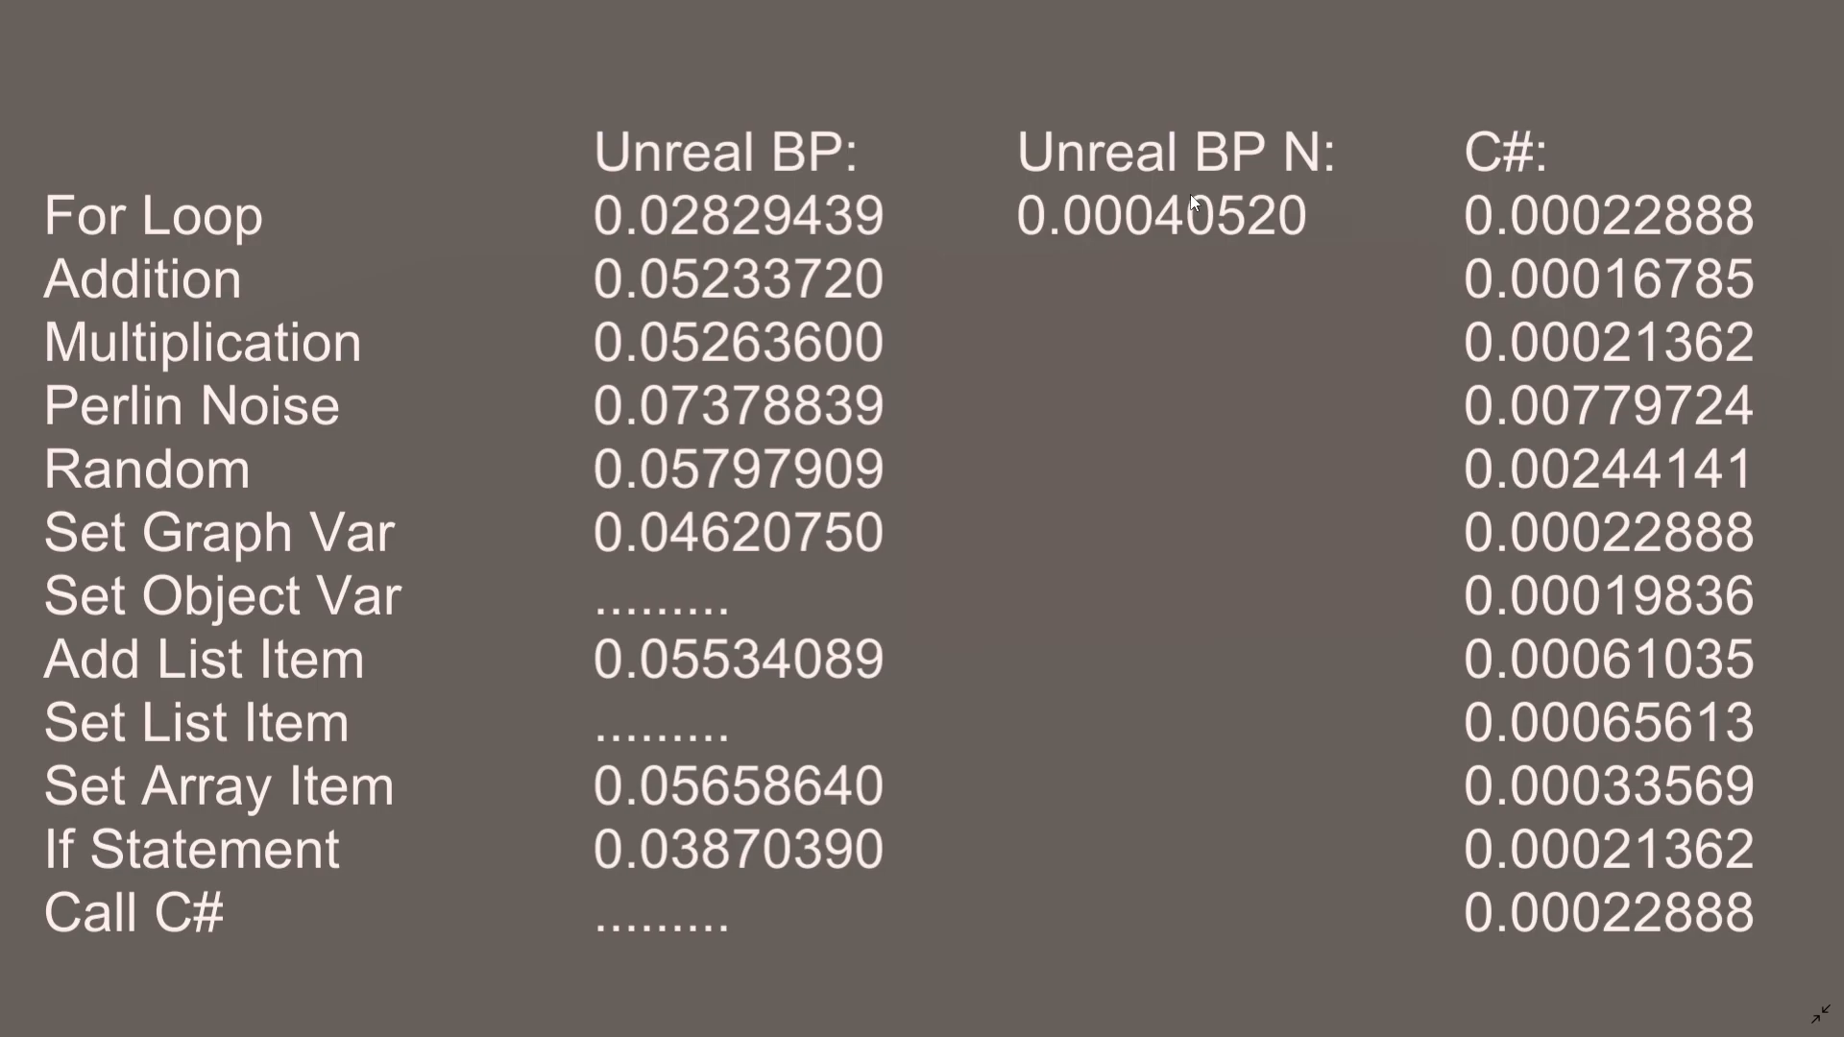
mouse_move(1224, 215)
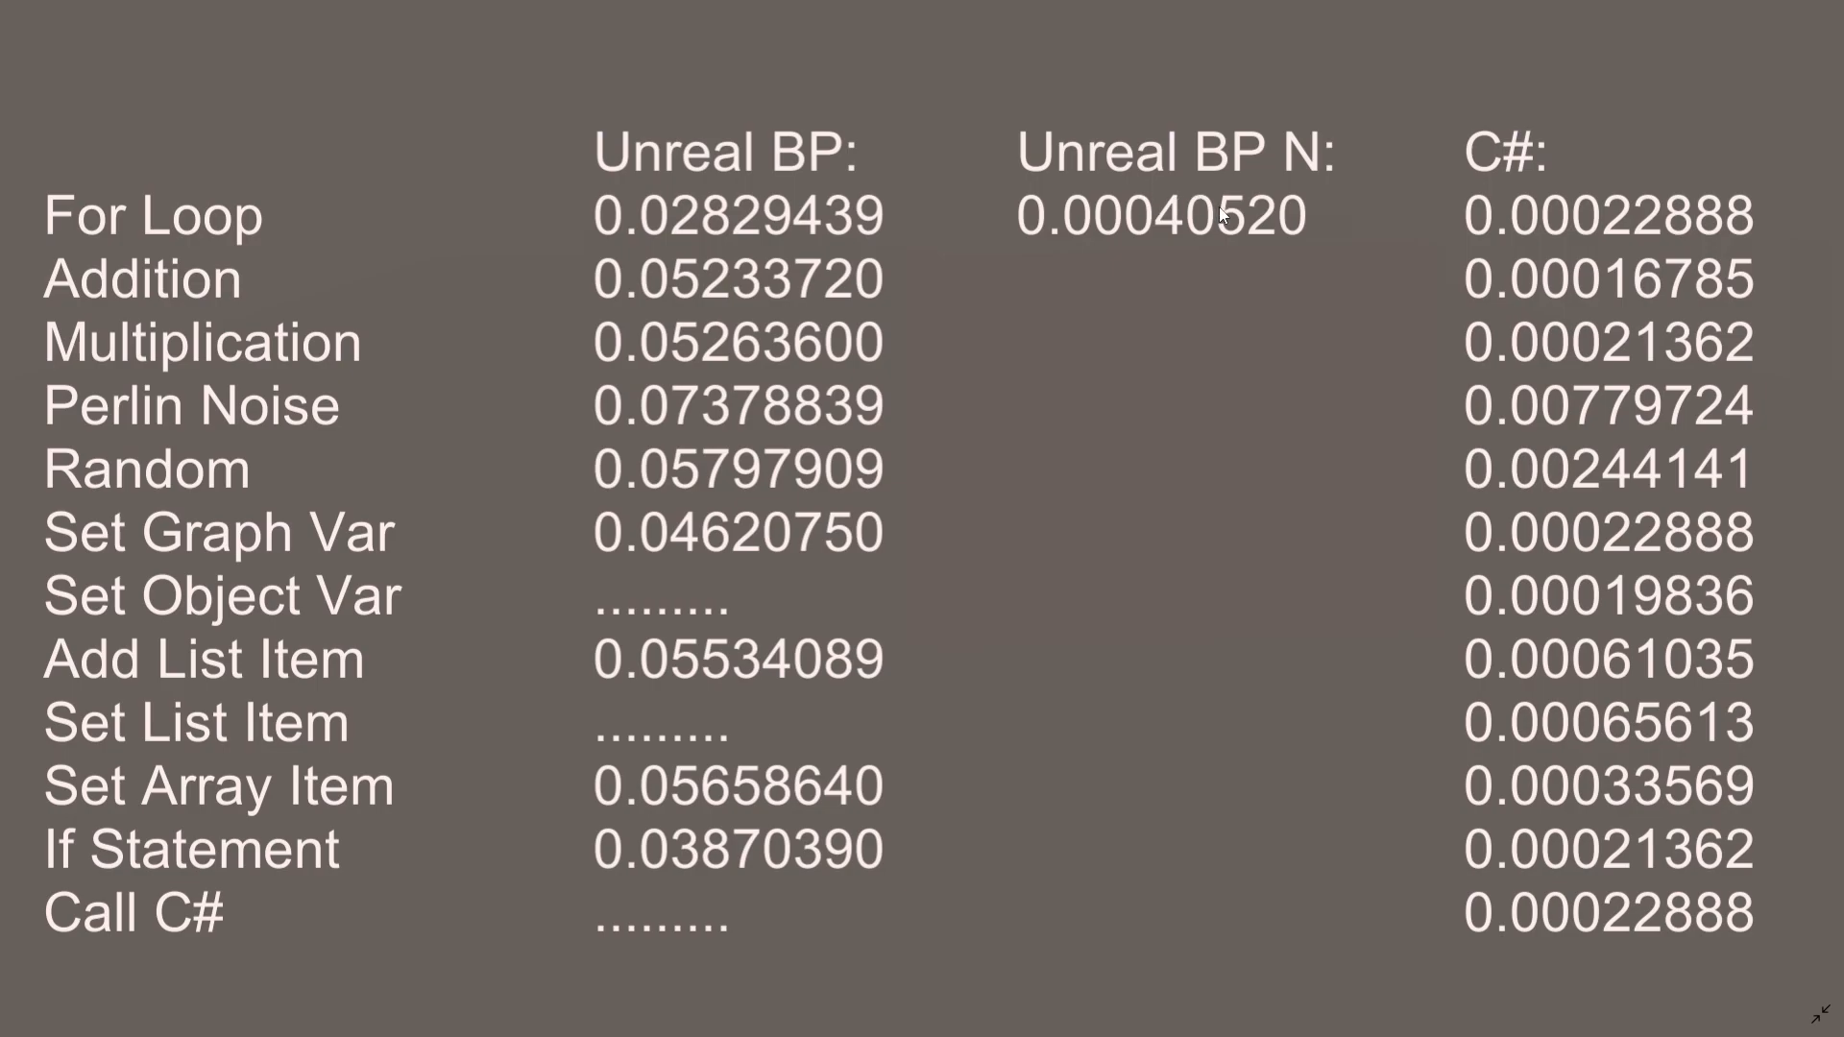
mouse_move(1158, 229)
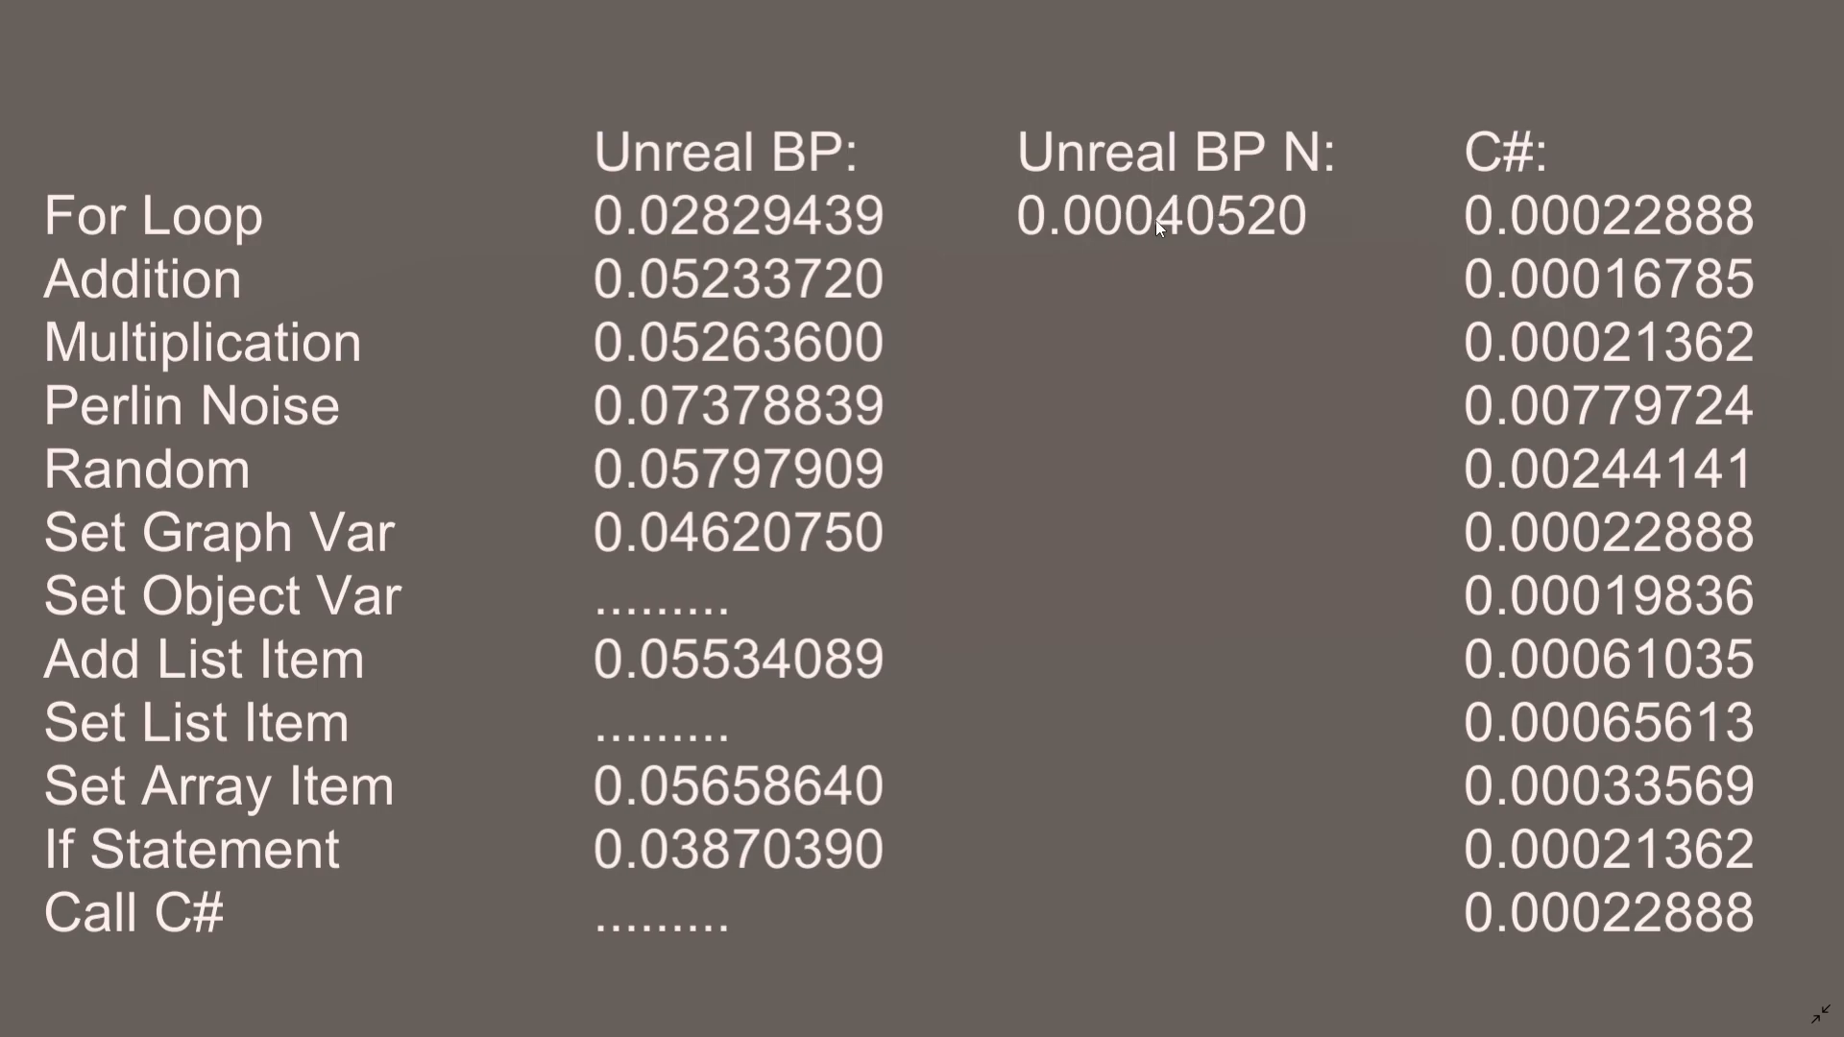
mouse_move(1175, 226)
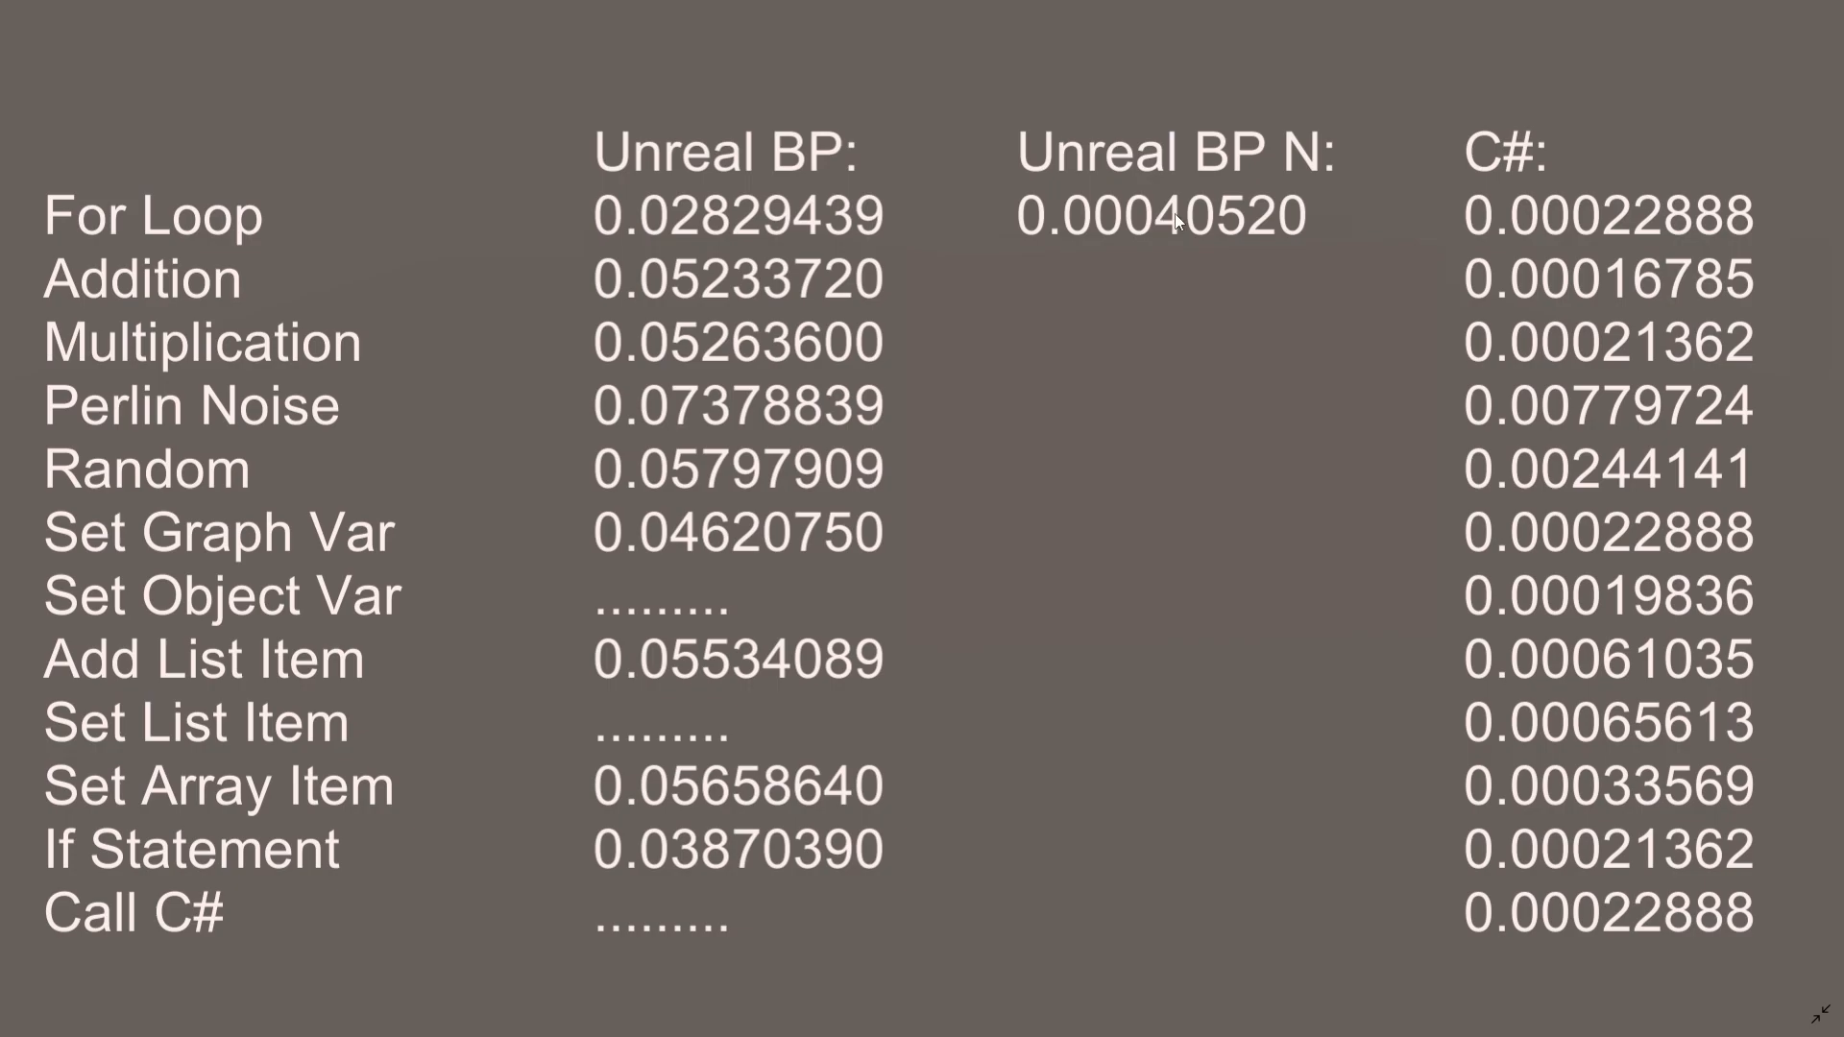
mouse_move(1624, 225)
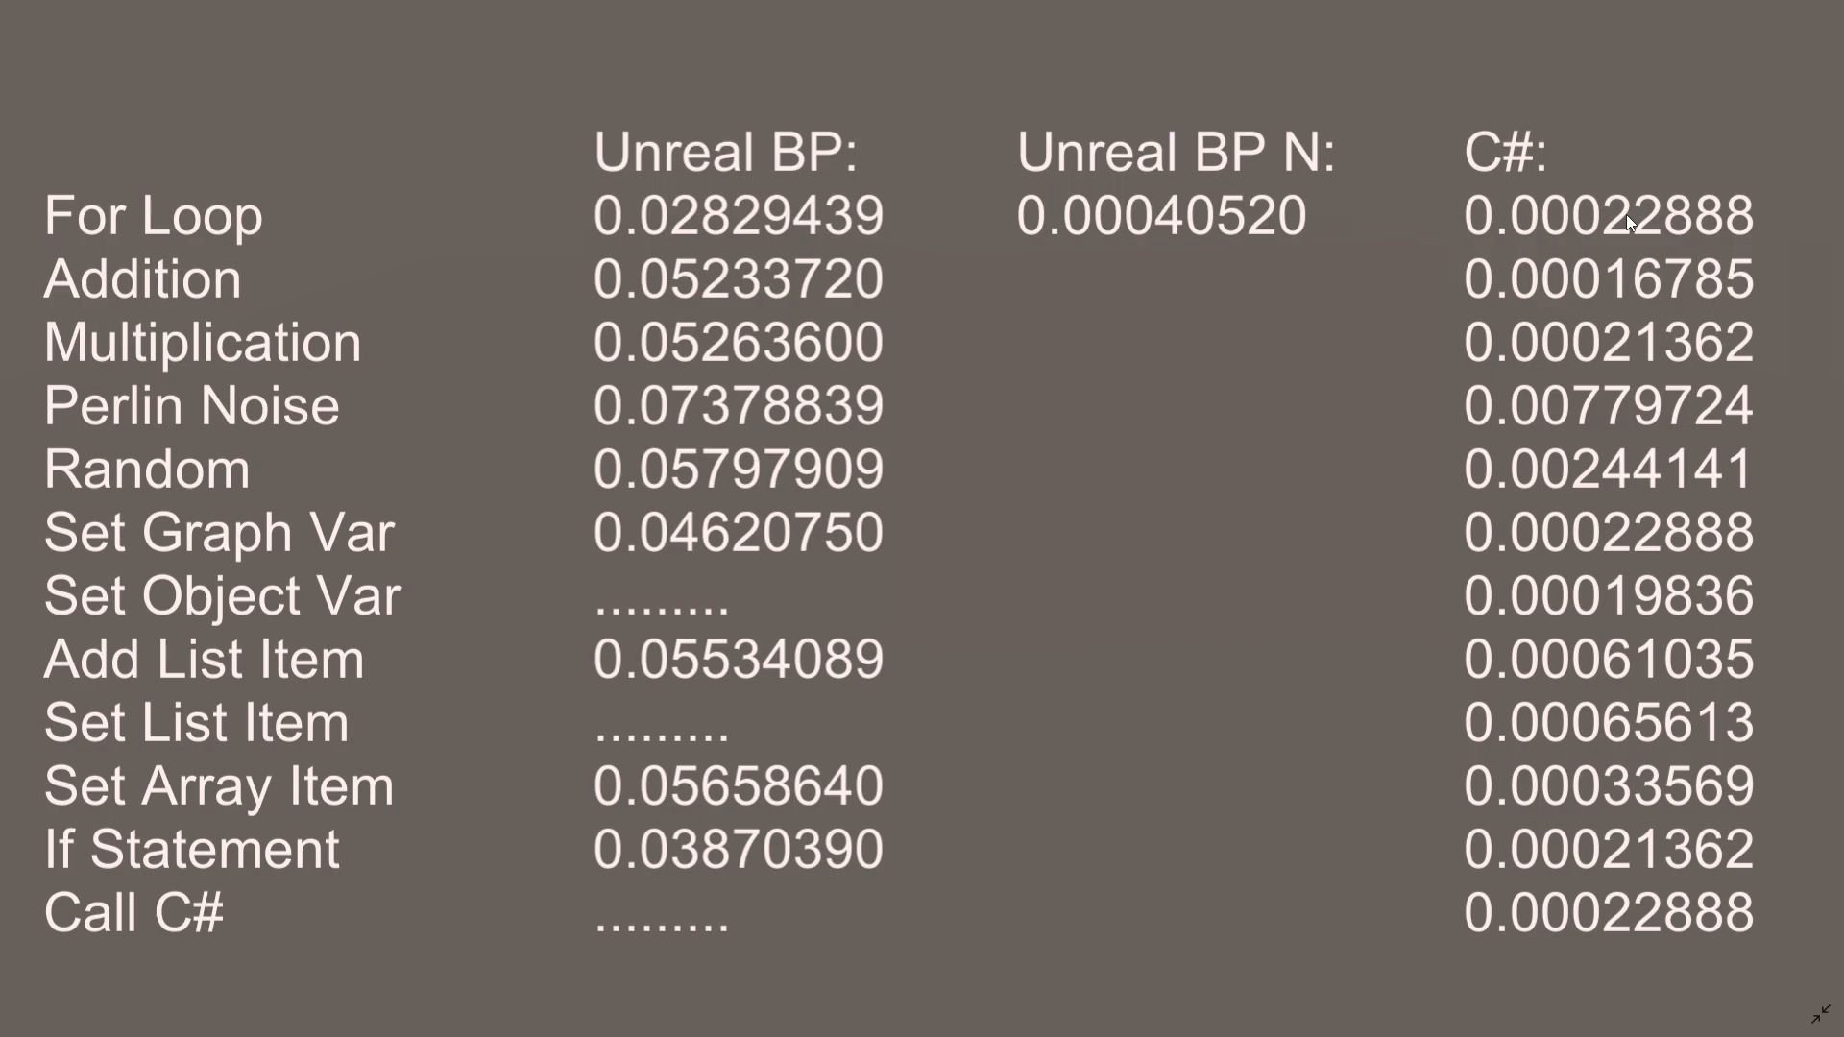
mouse_move(1500, 217)
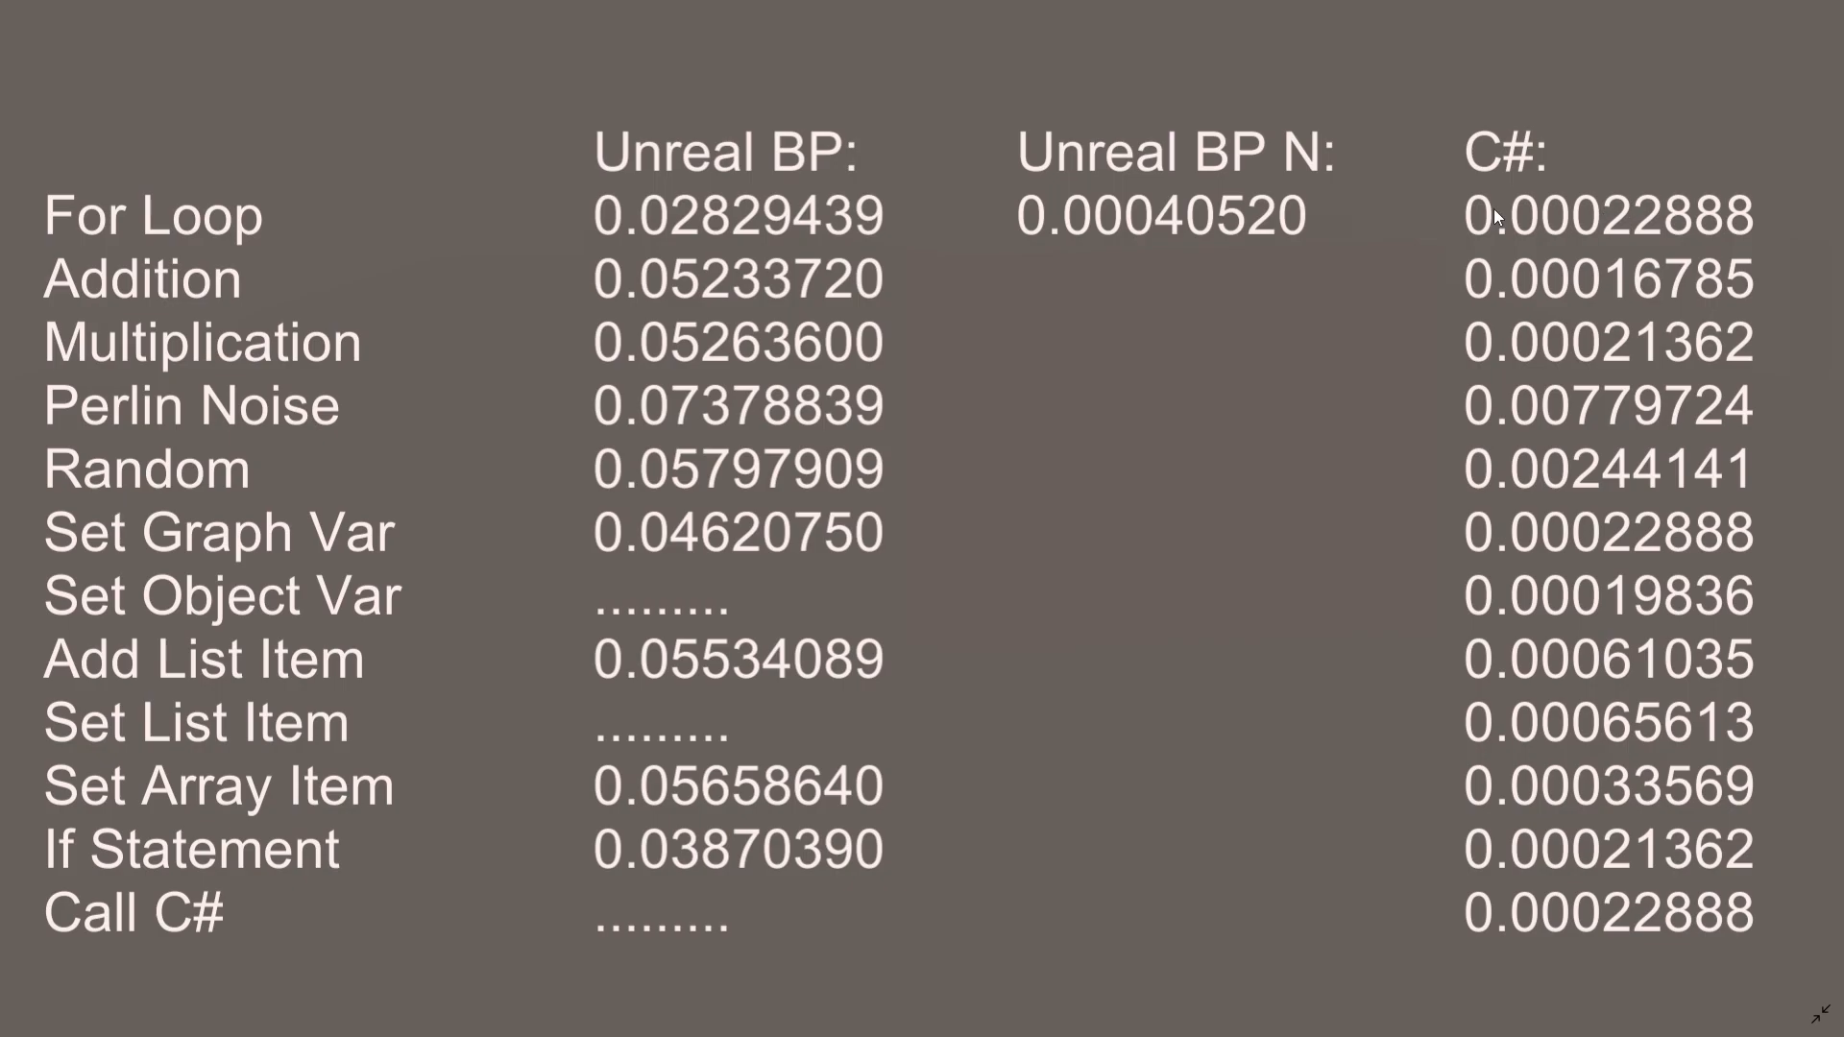
mouse_move(1295, 161)
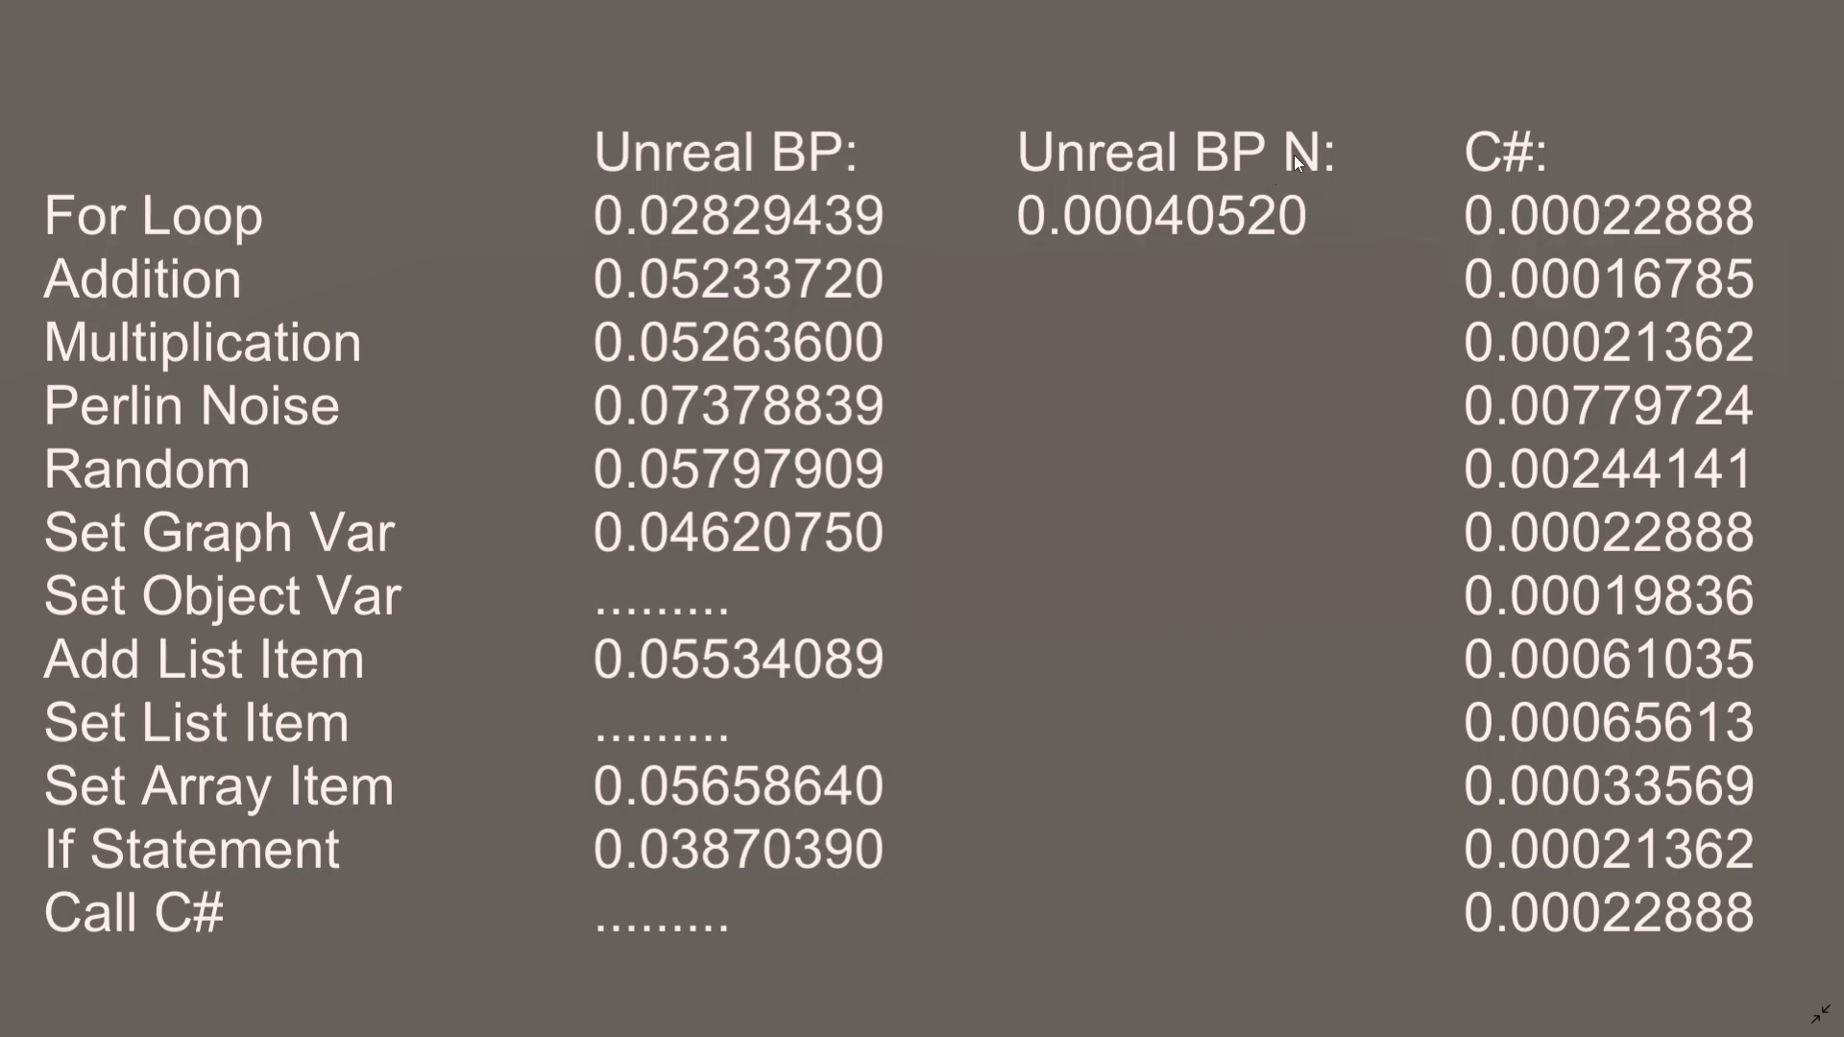
mouse_move(1197, 217)
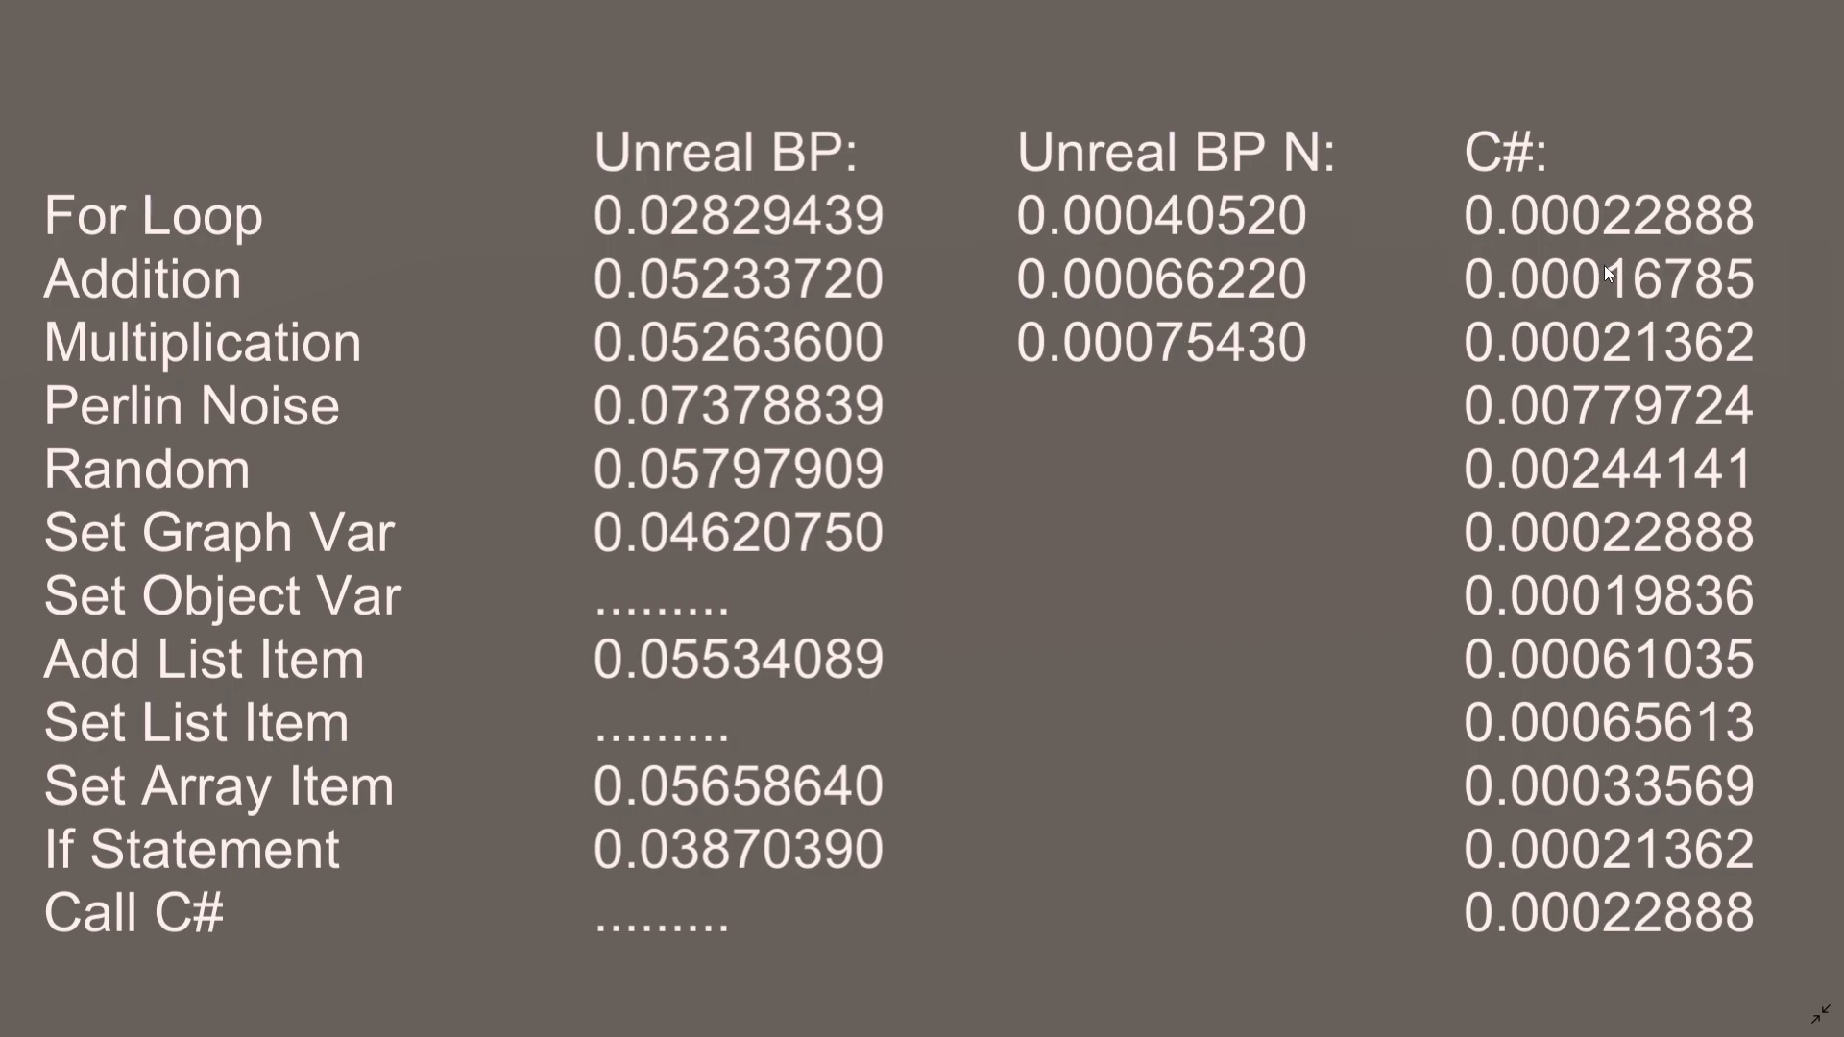
mouse_move(1580, 325)
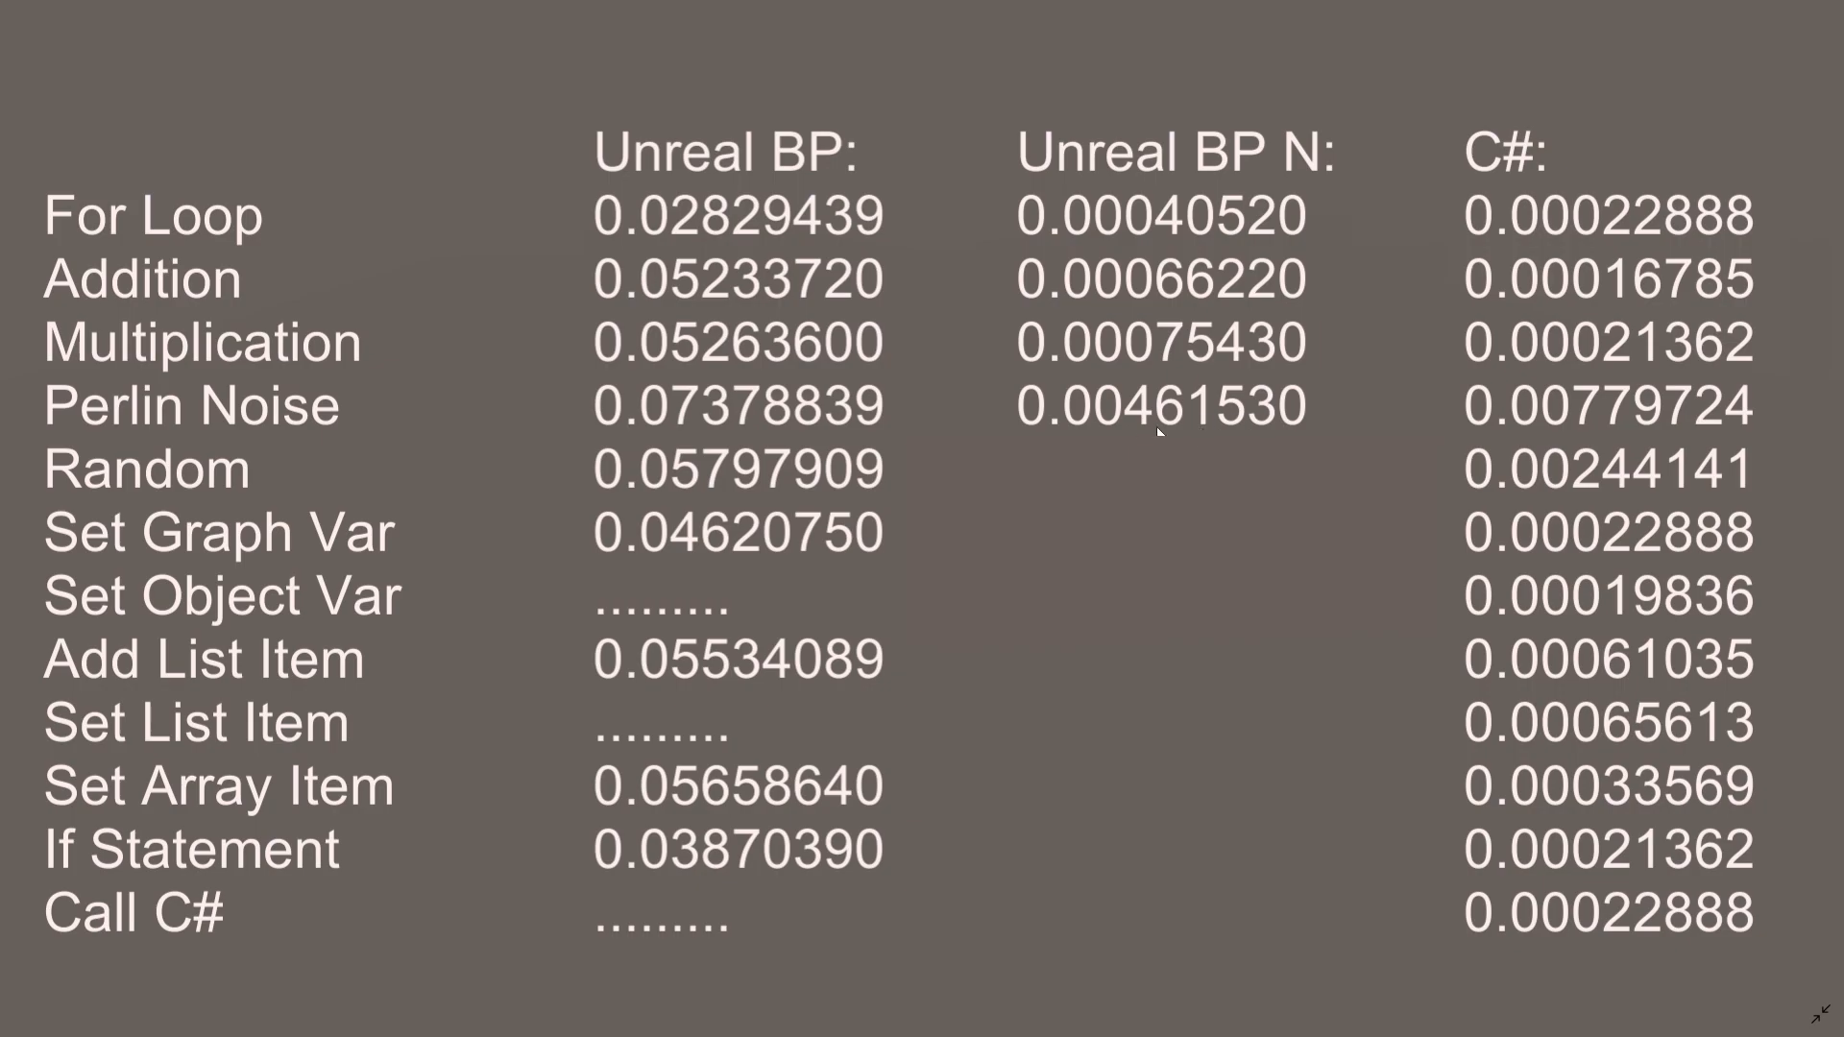
mouse_move(1202, 407)
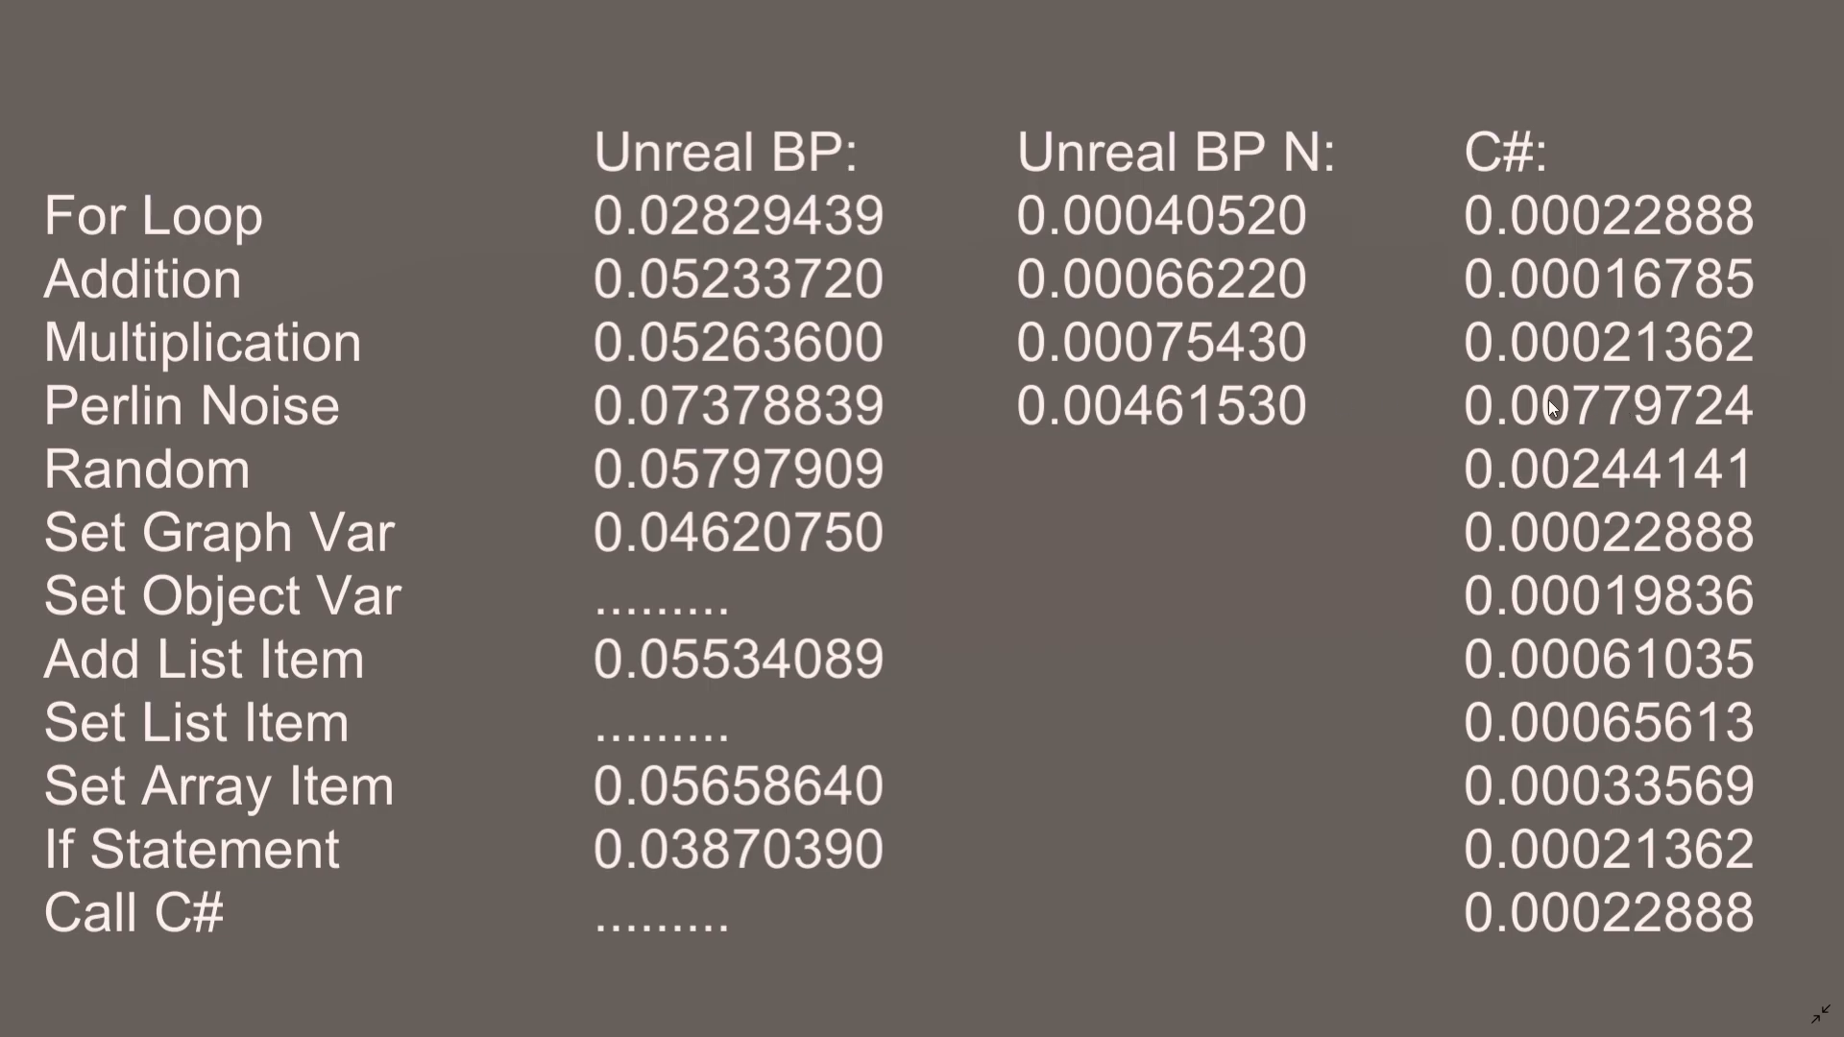
mouse_move(1375, 417)
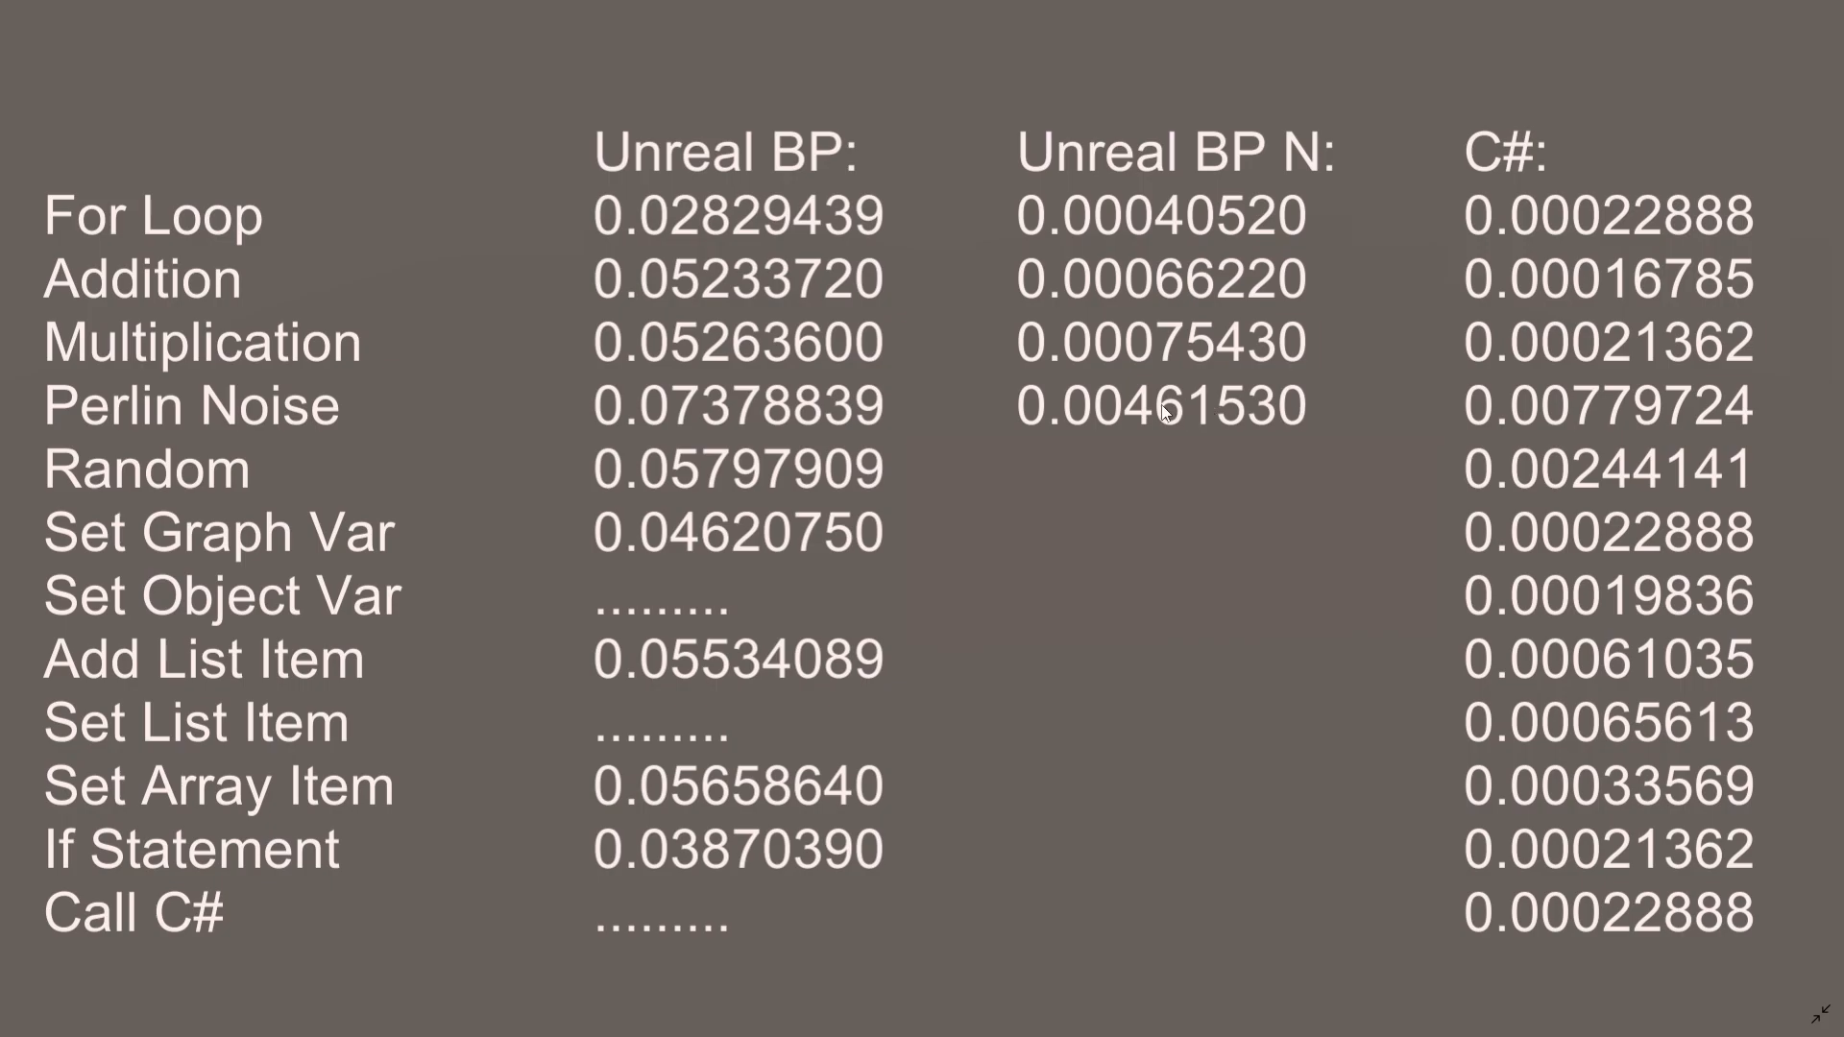
mouse_move(1206, 411)
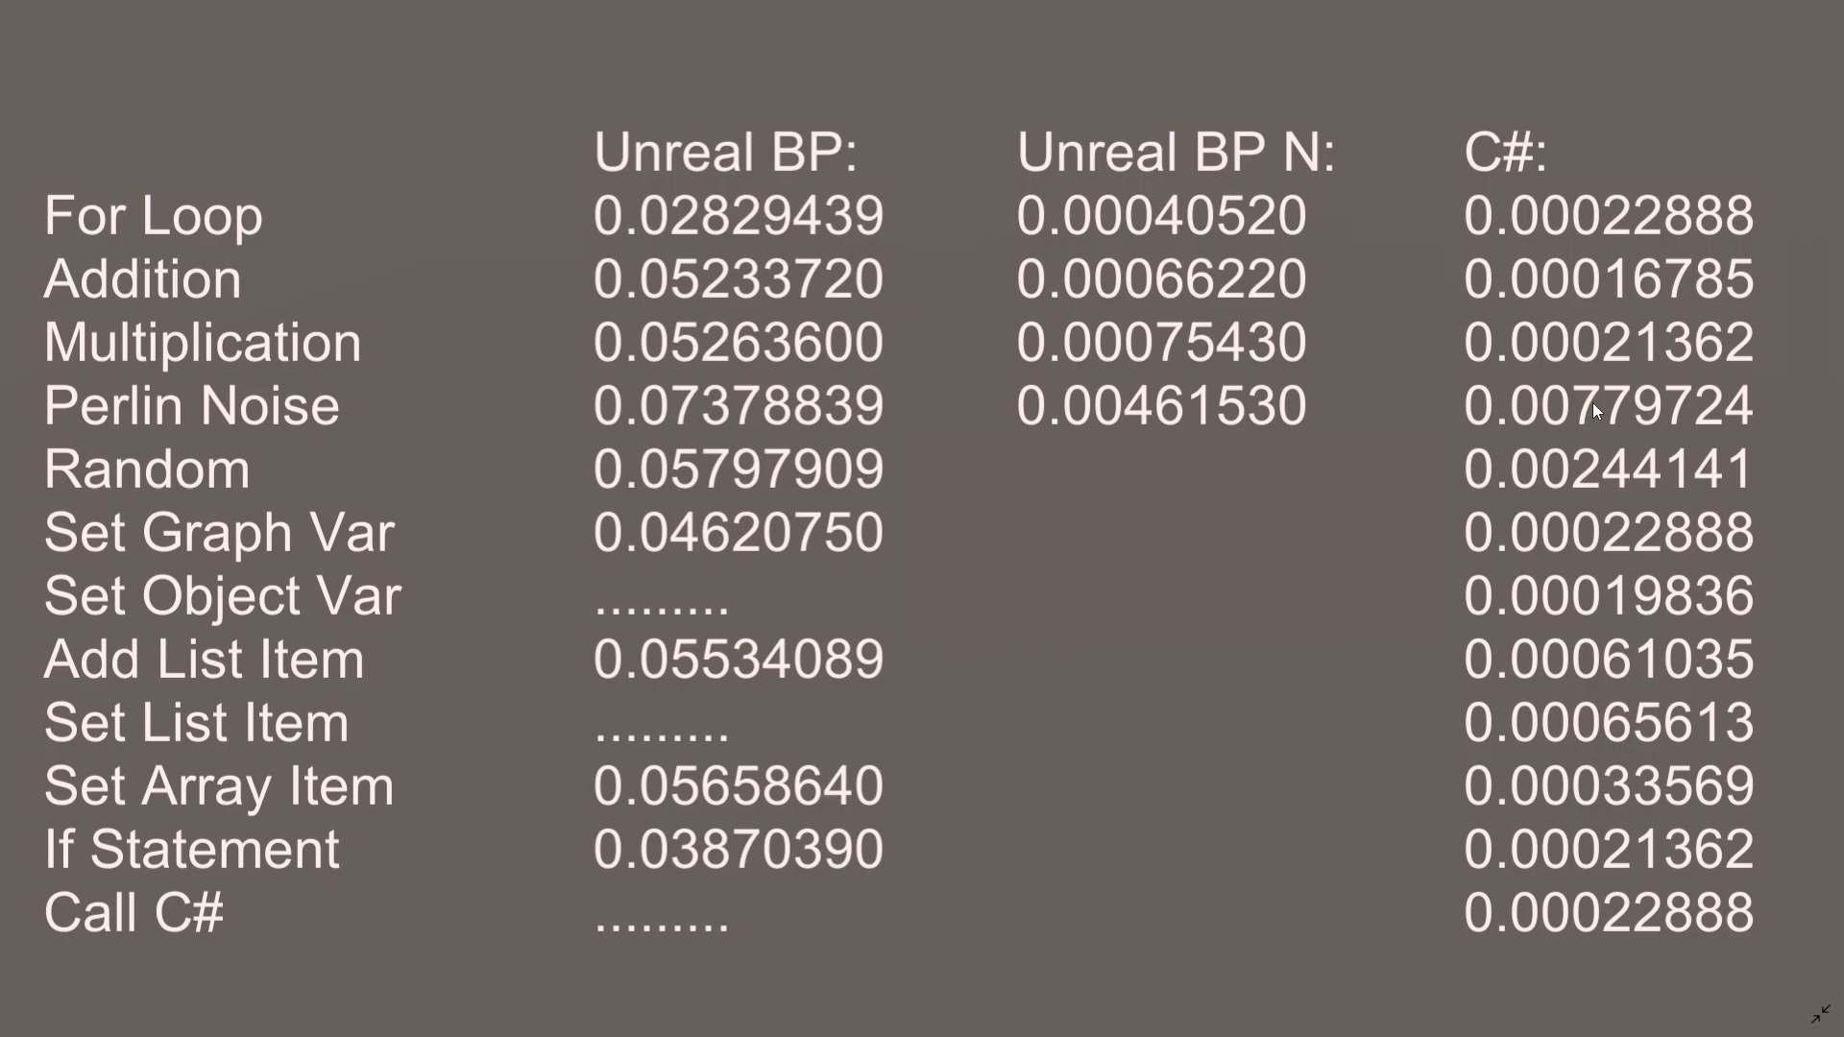
mouse_move(1465, 411)
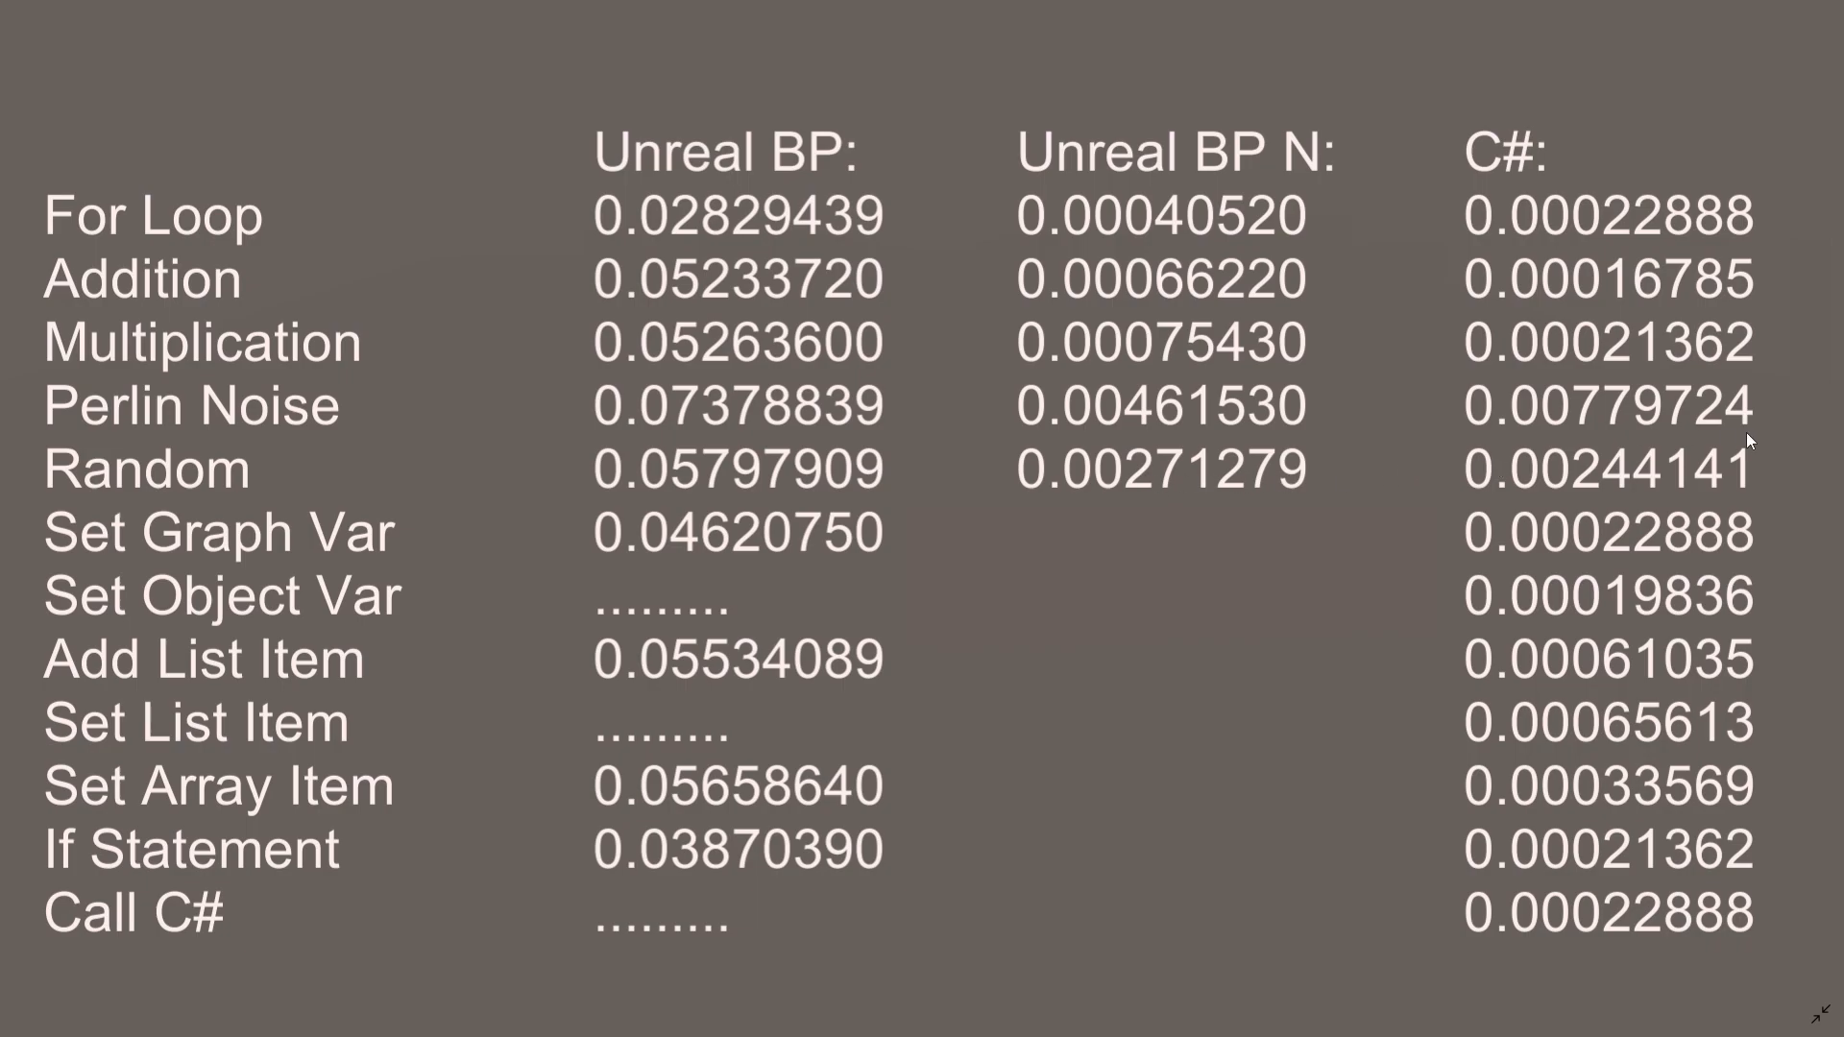
mouse_move(1572, 479)
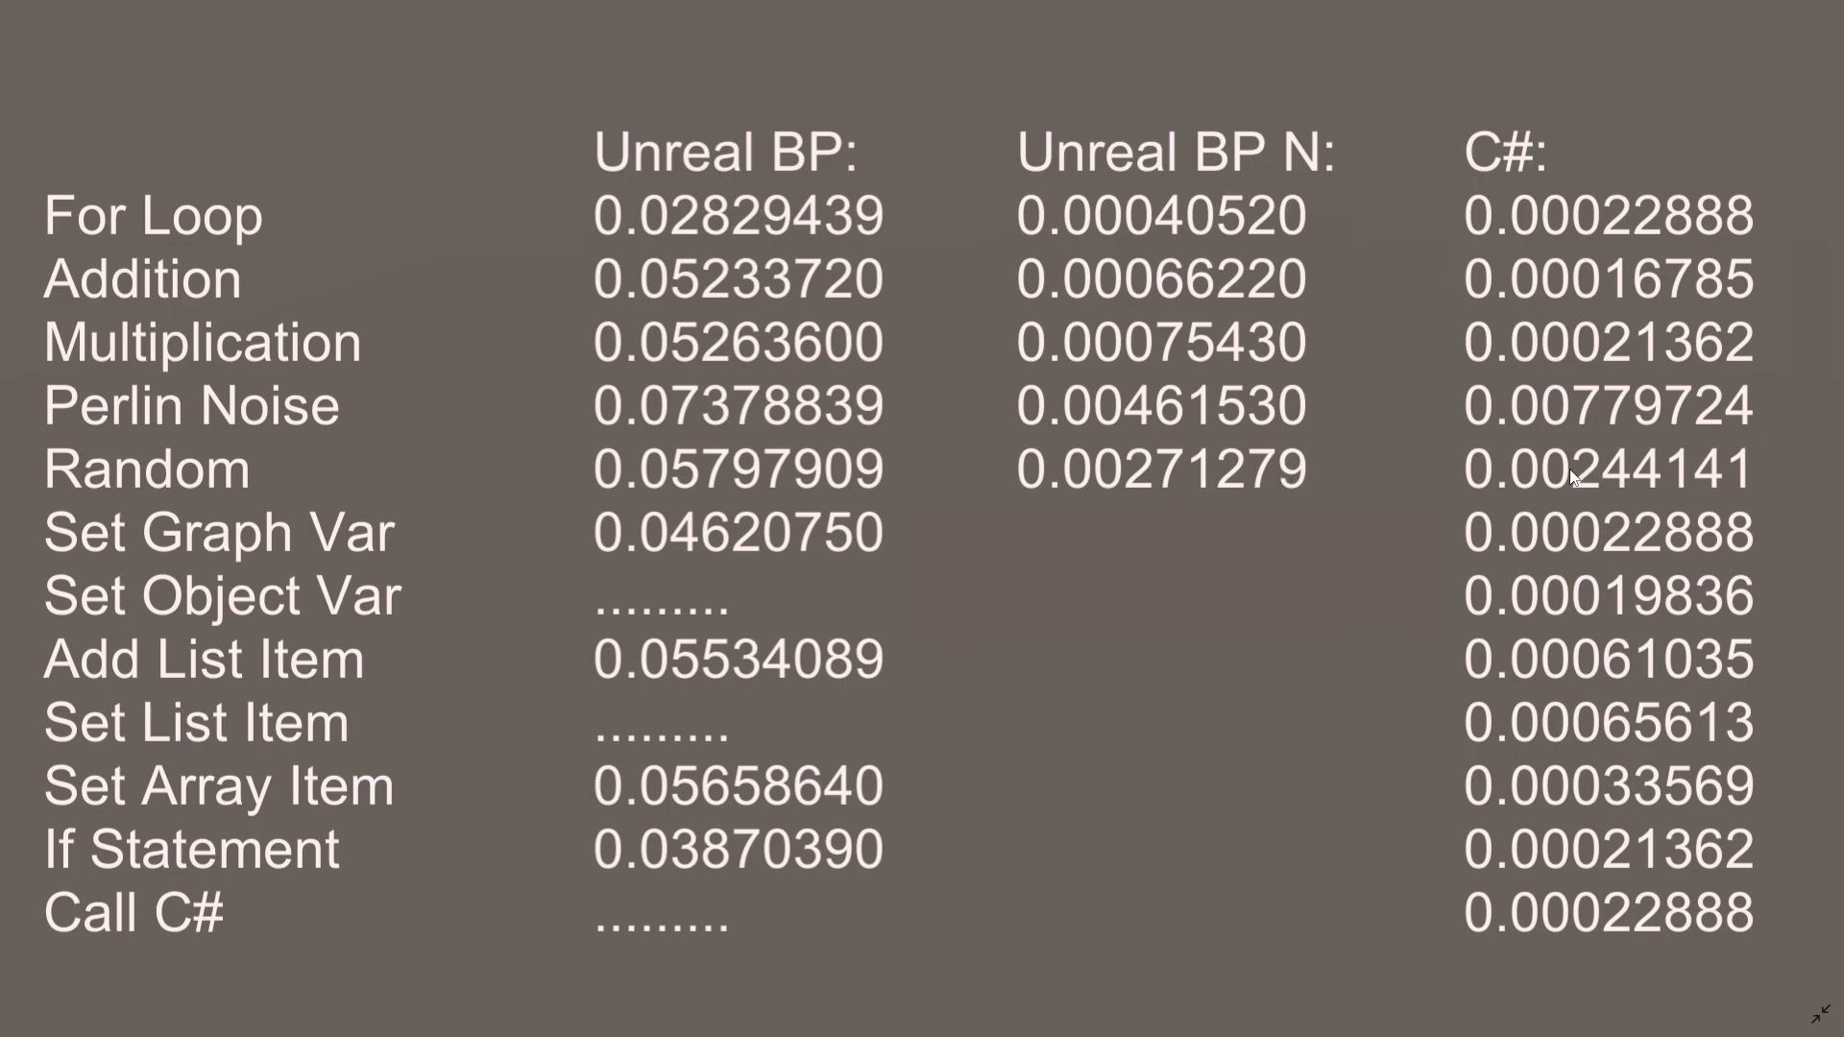
mouse_move(1340, 462)
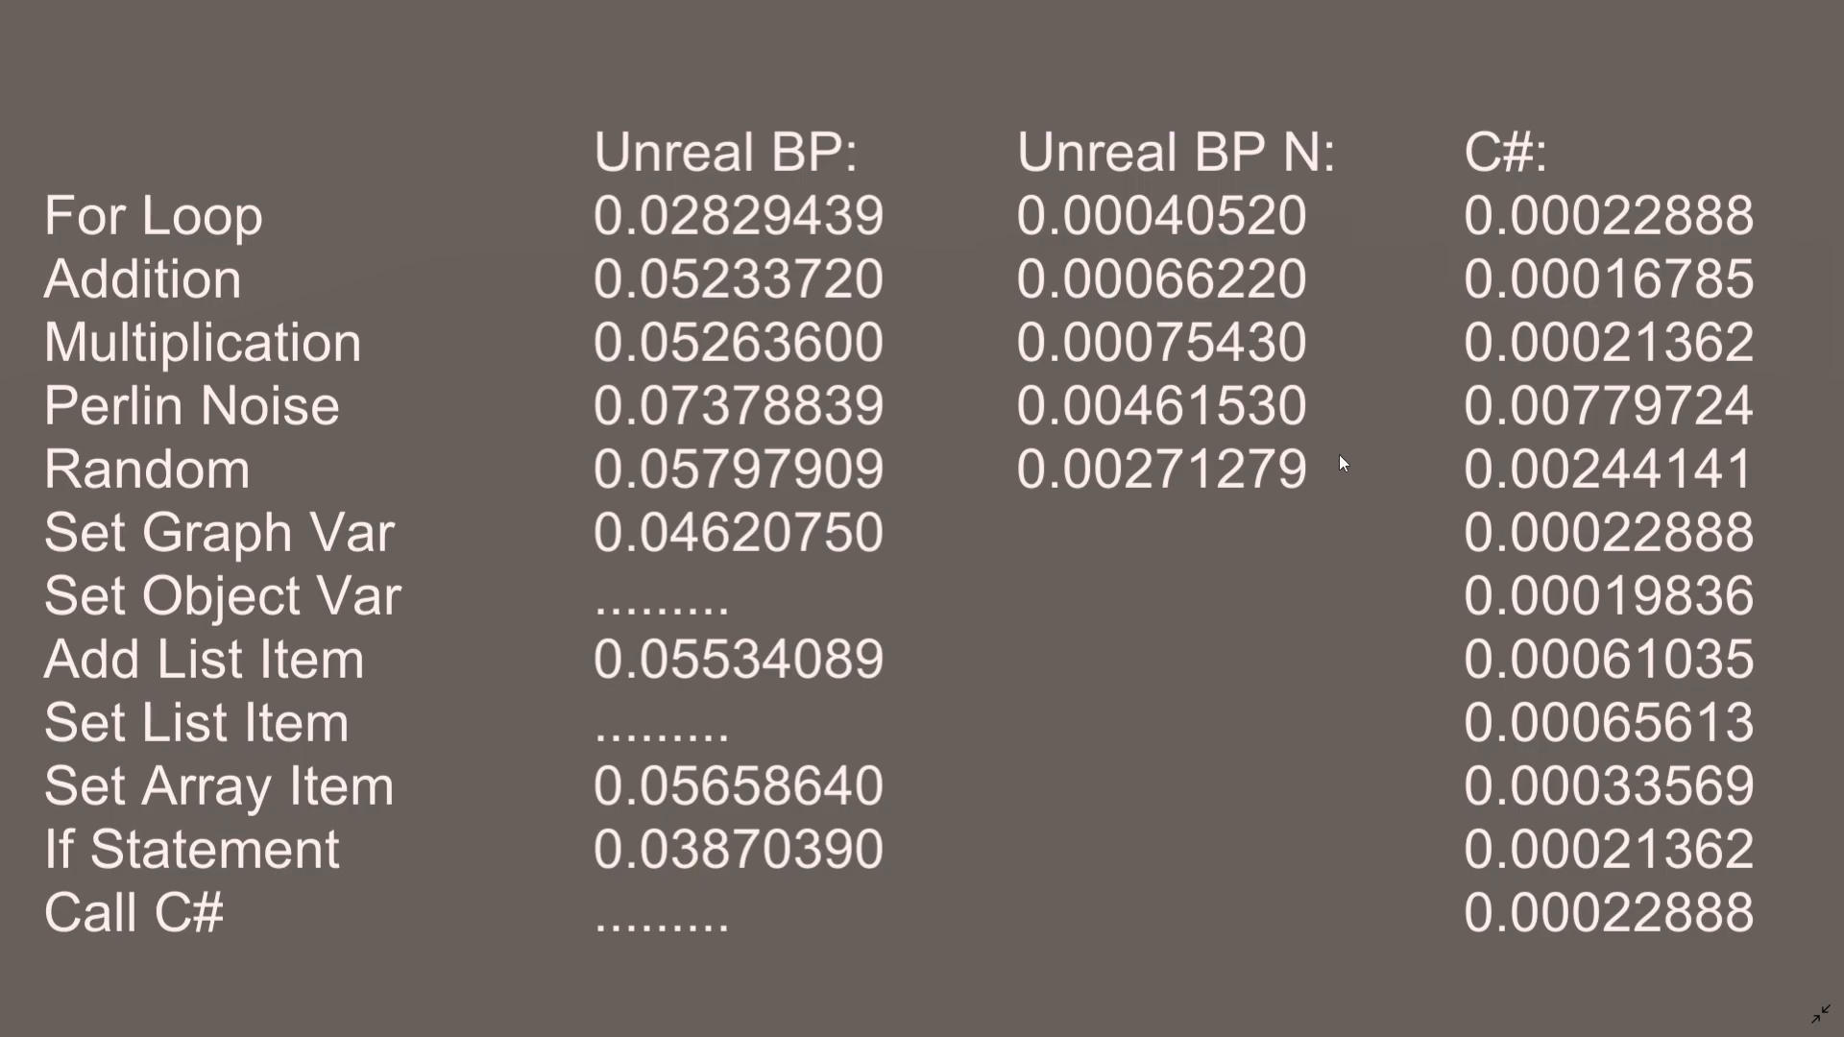
mouse_move(1321, 484)
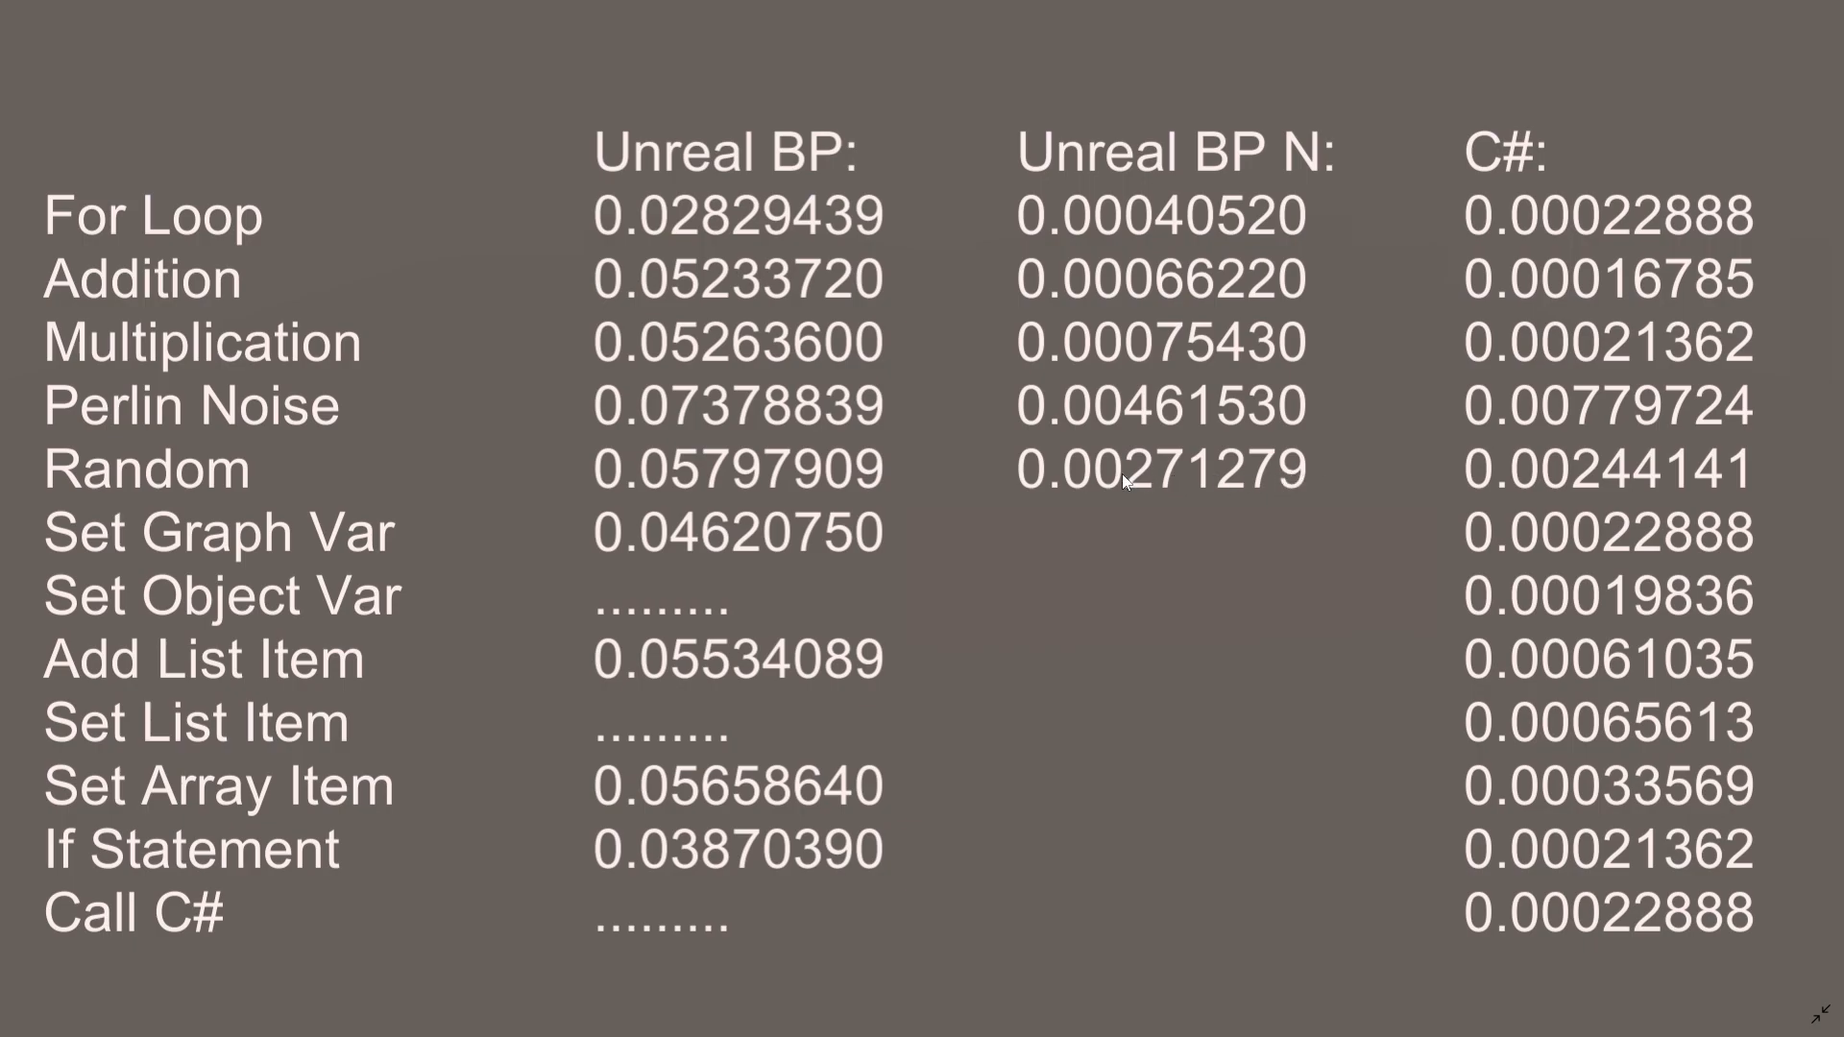
mouse_move(1213, 475)
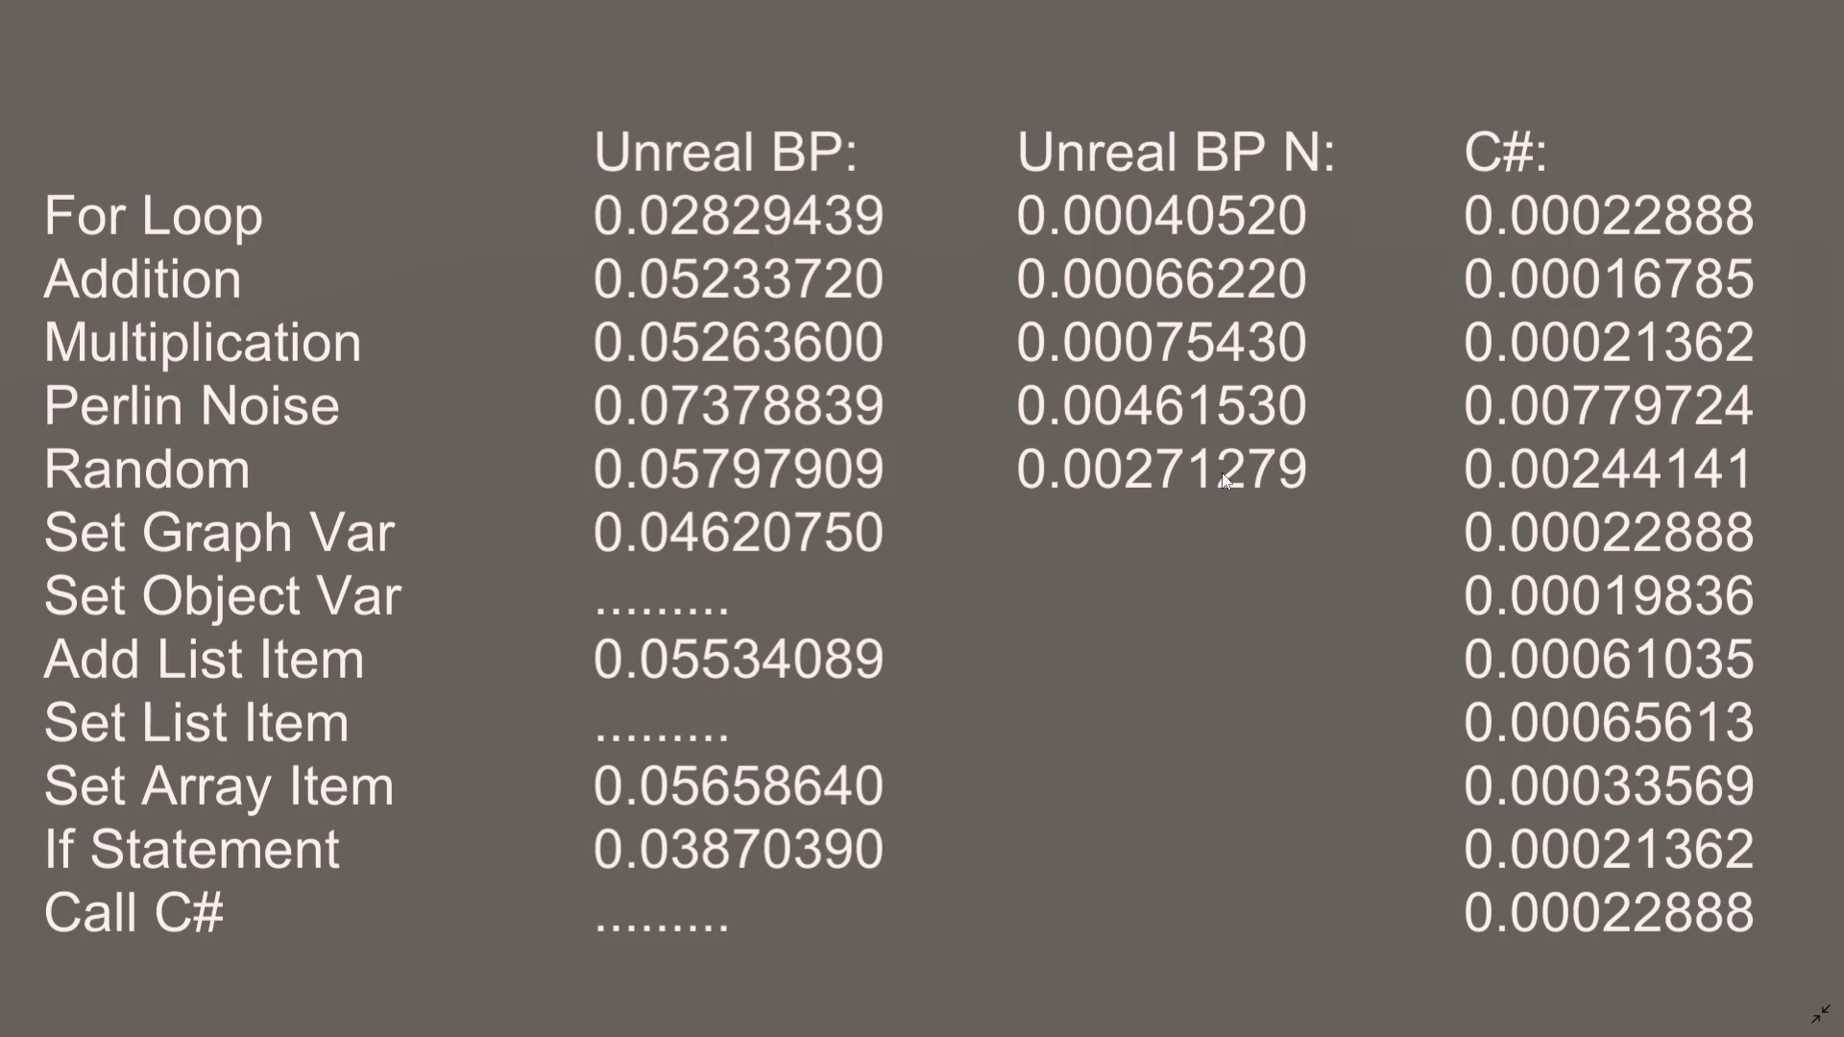
mouse_move(1680, 242)
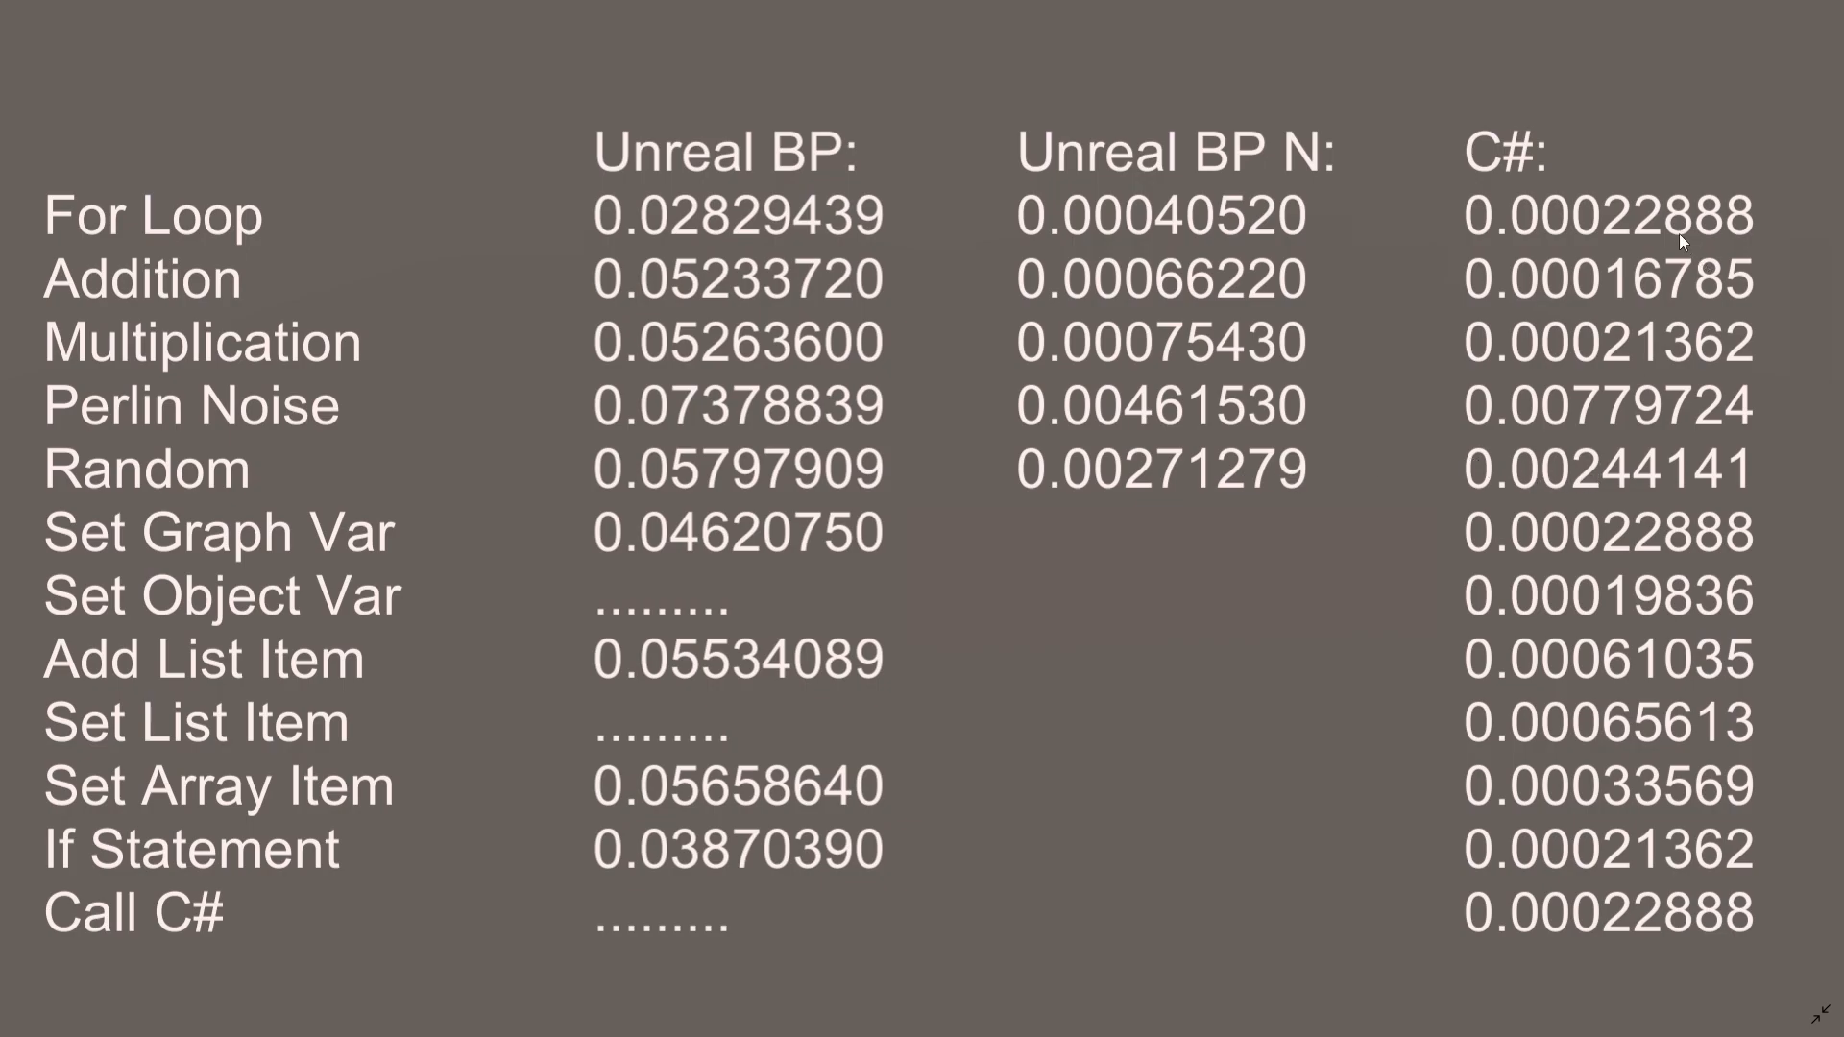
mouse_move(1479, 470)
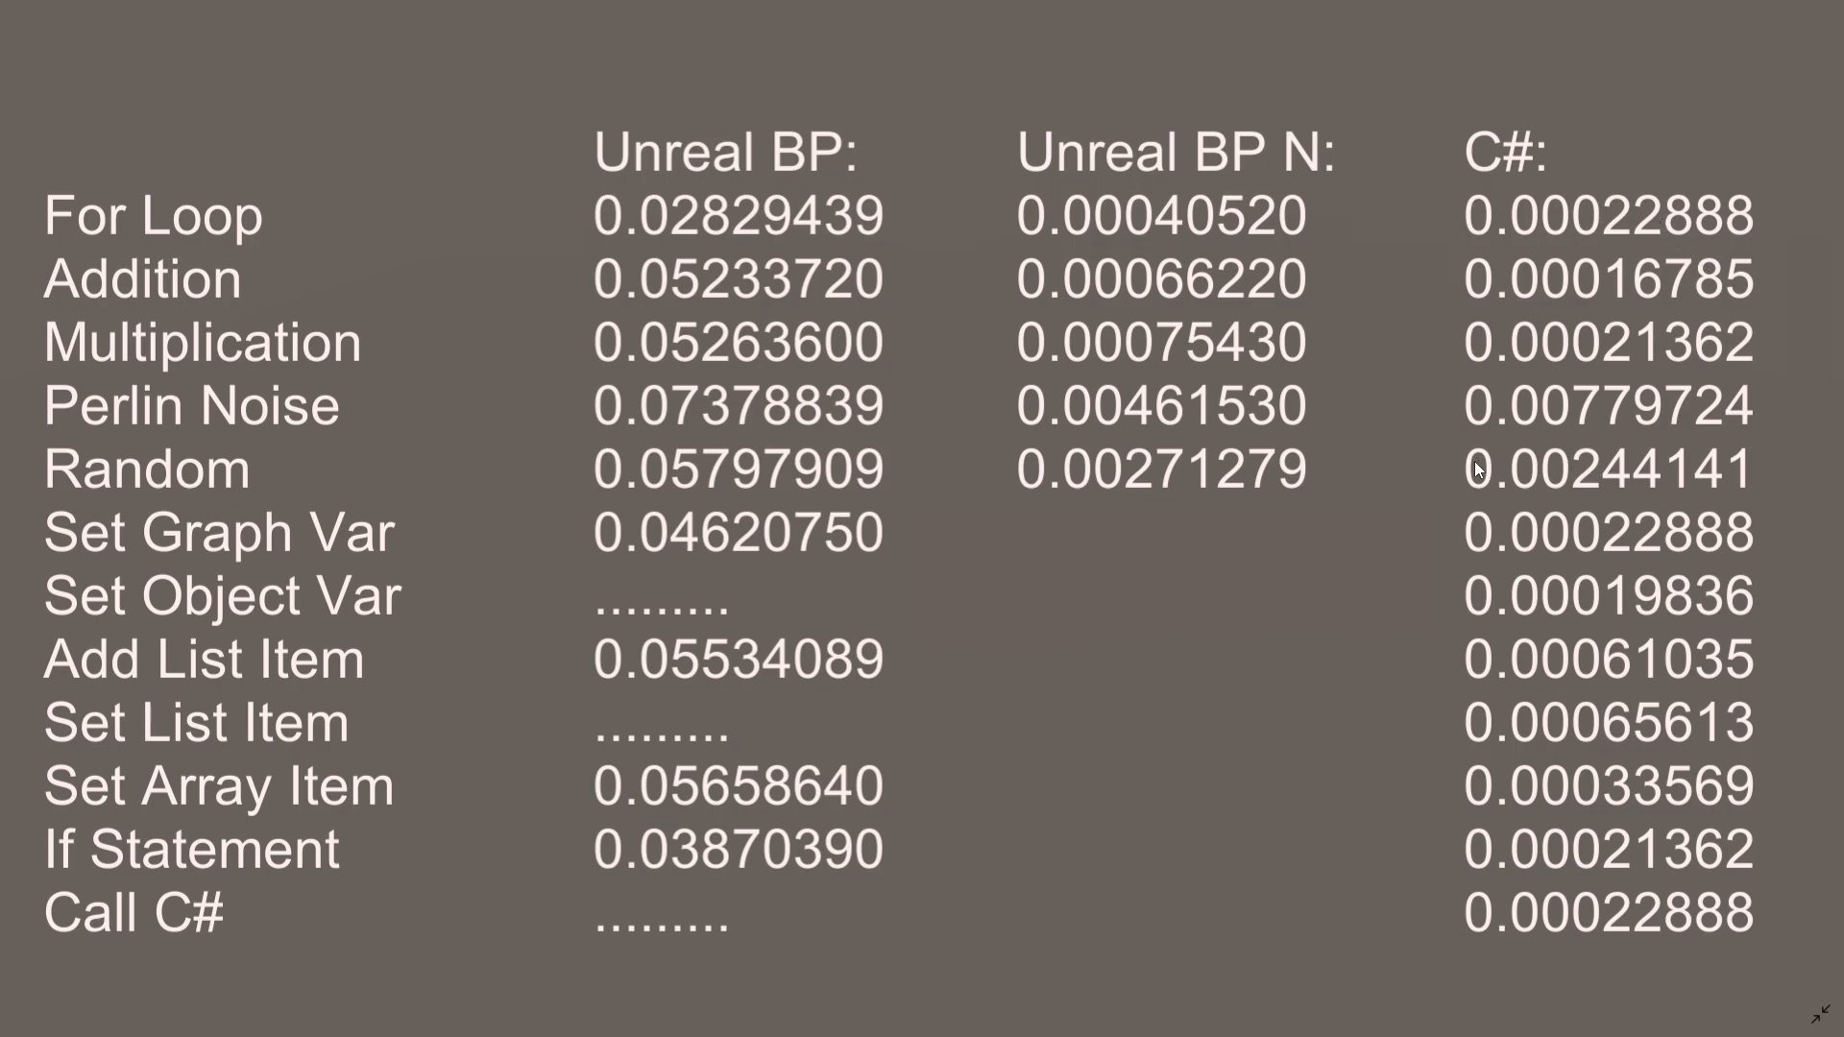
mouse_move(1280, 480)
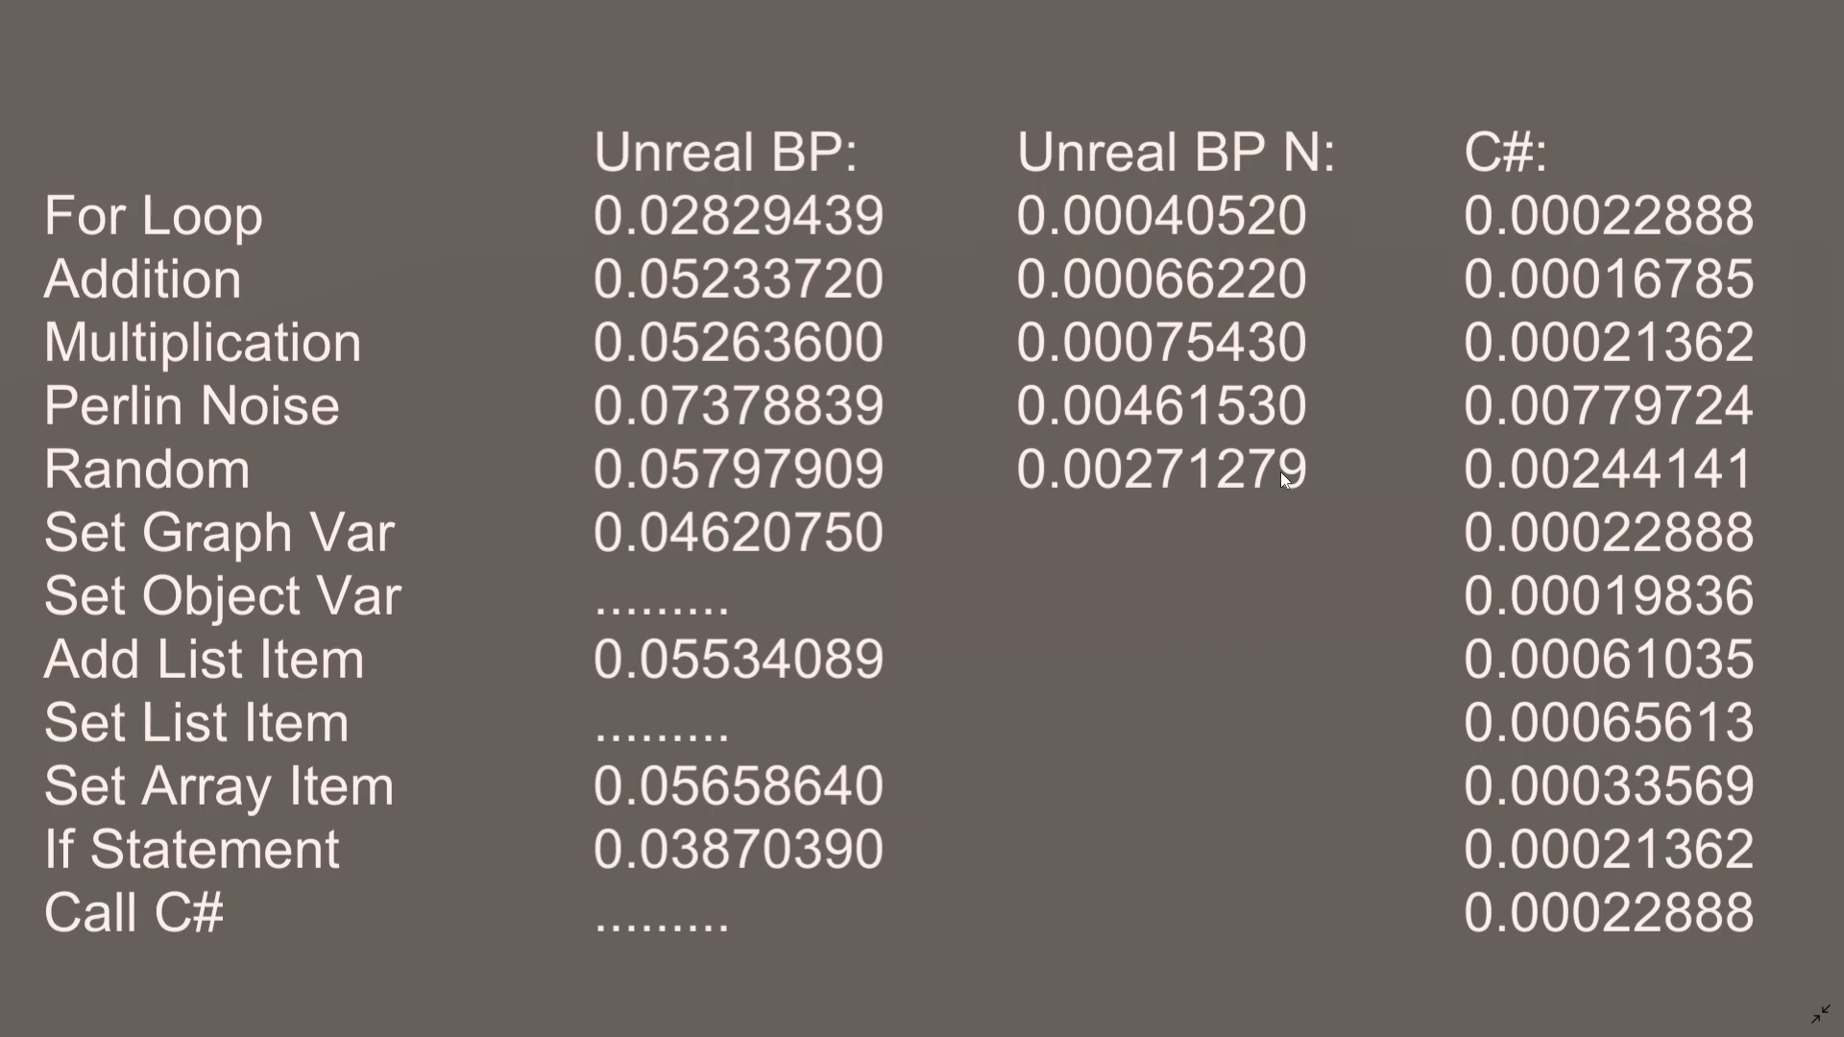
mouse_move(1179, 484)
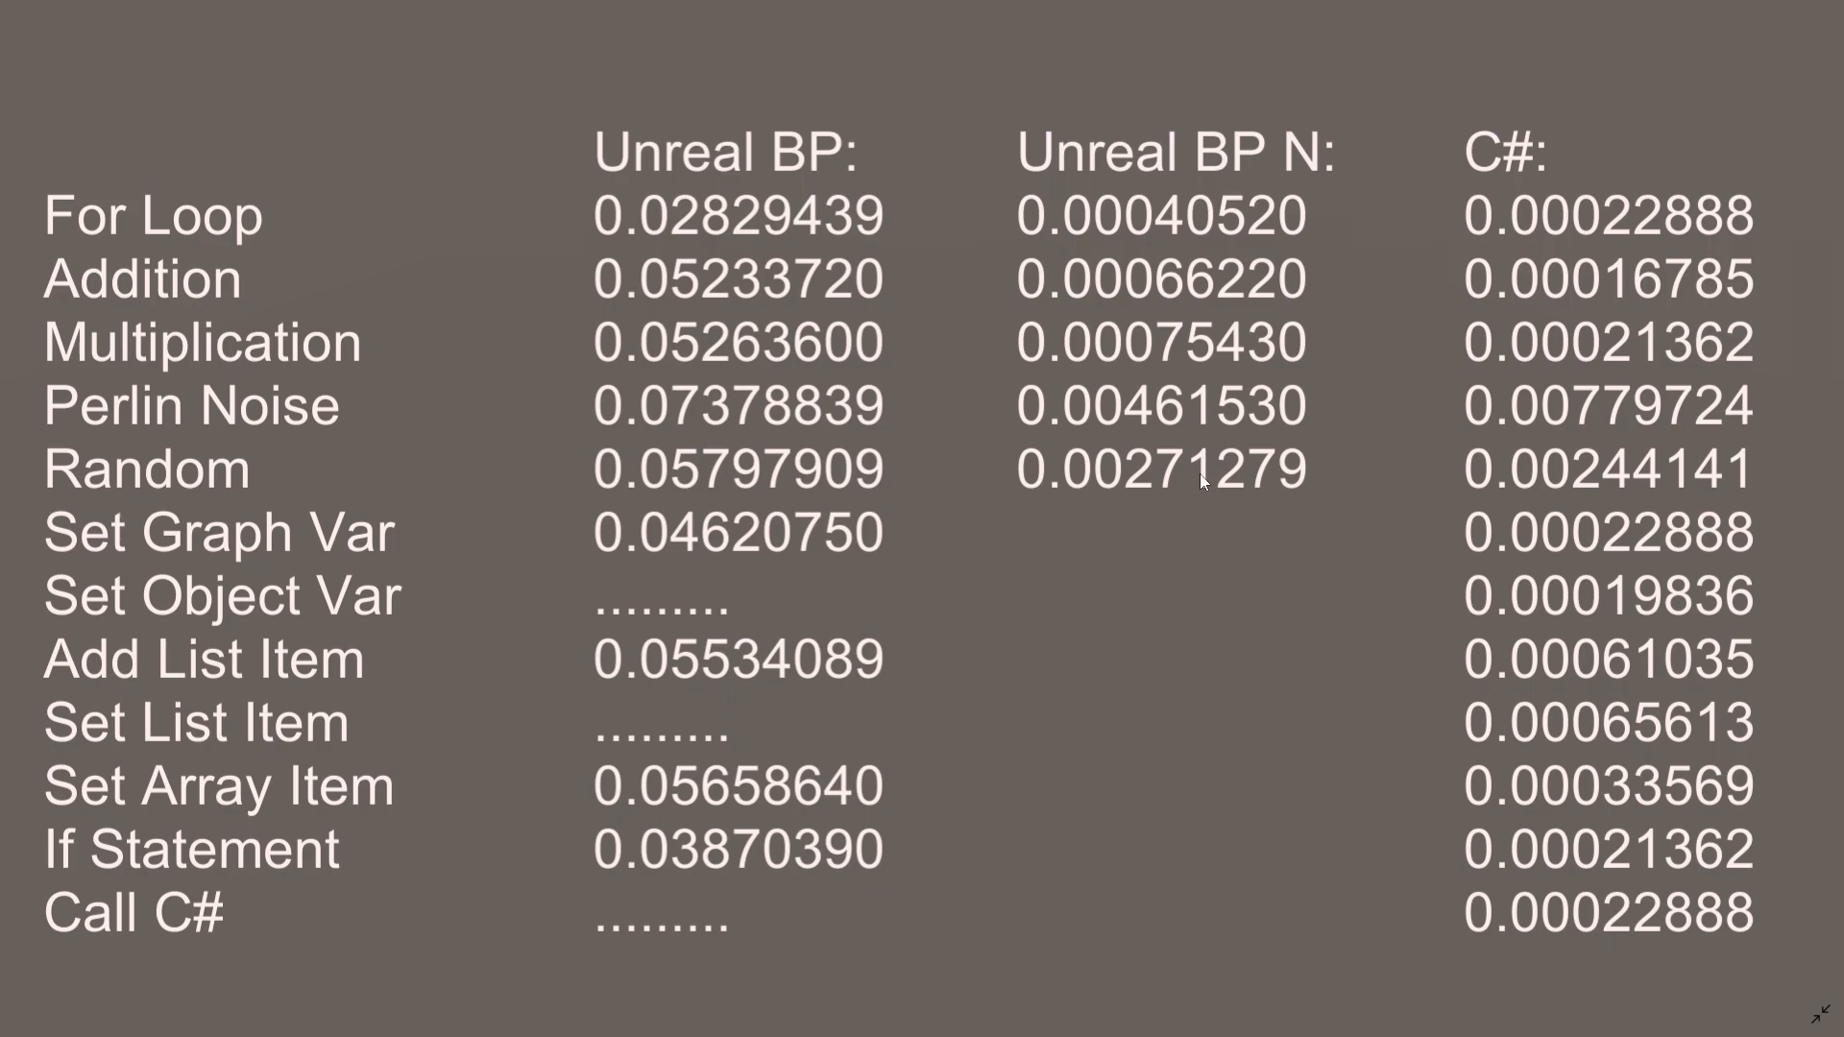
mouse_move(1259, 480)
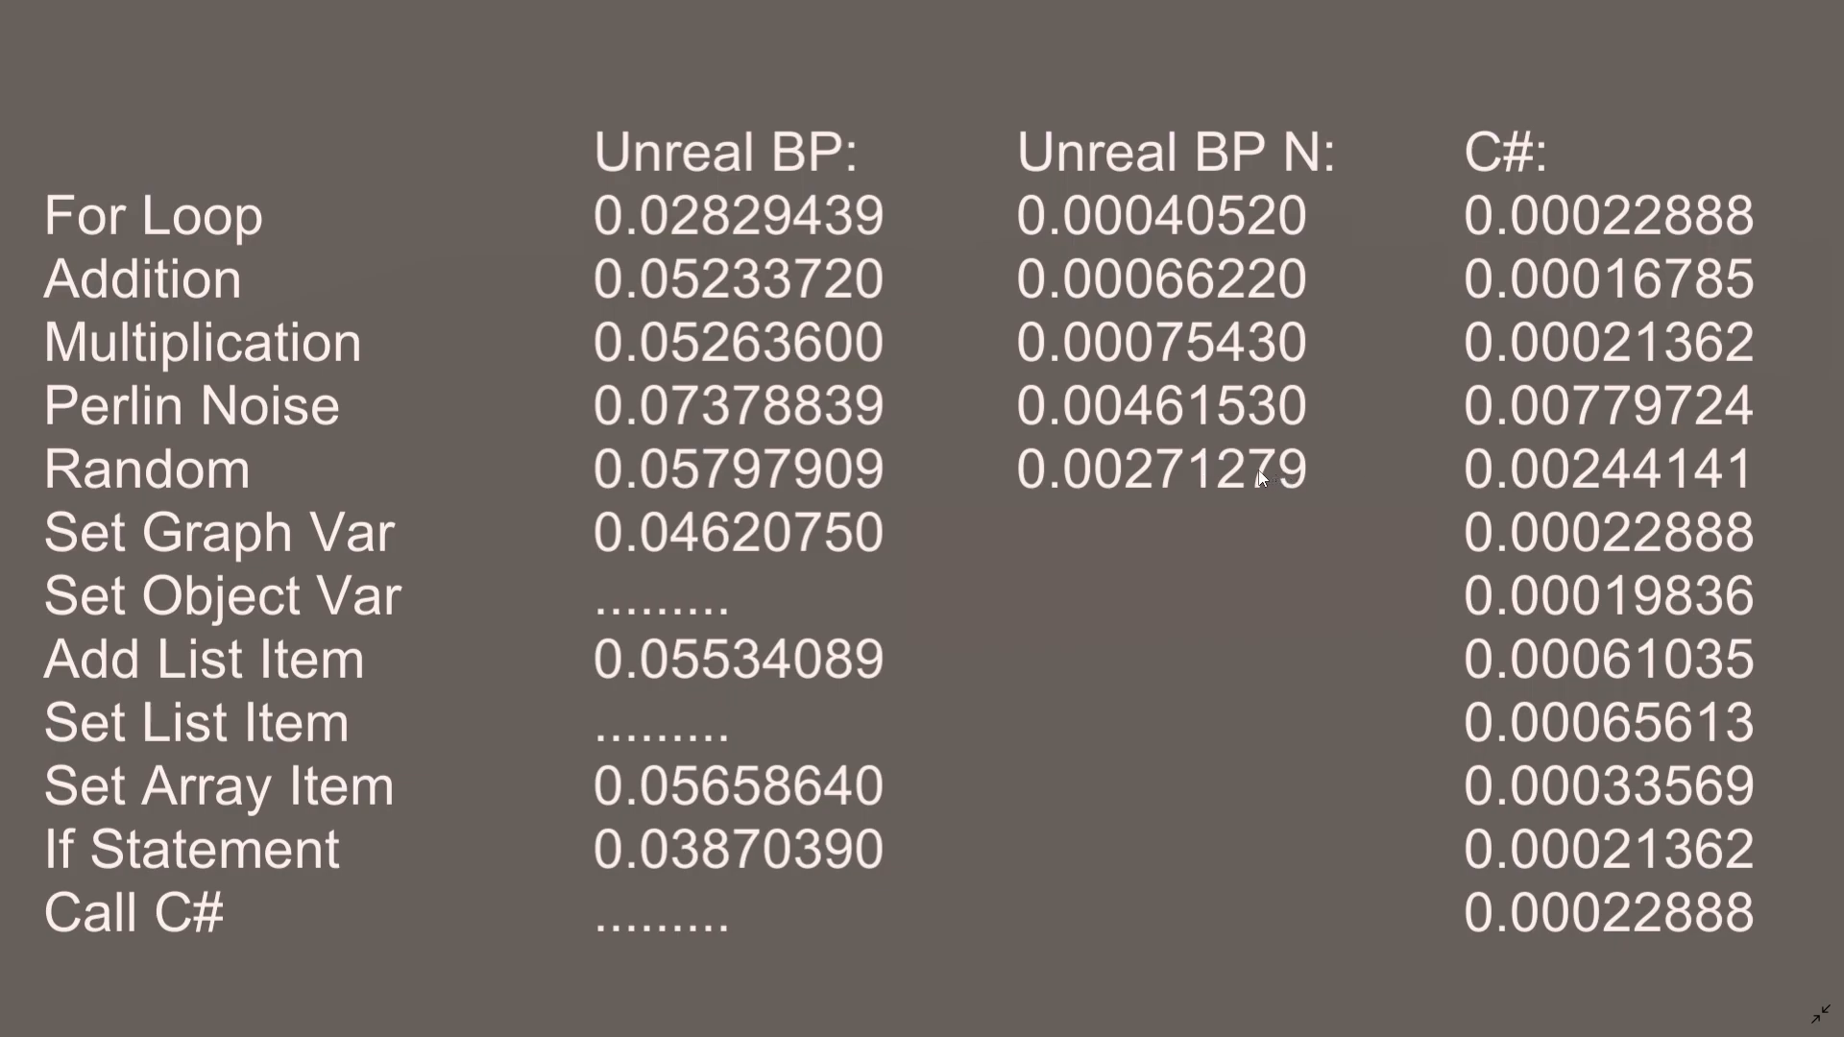
mouse_move(1240, 444)
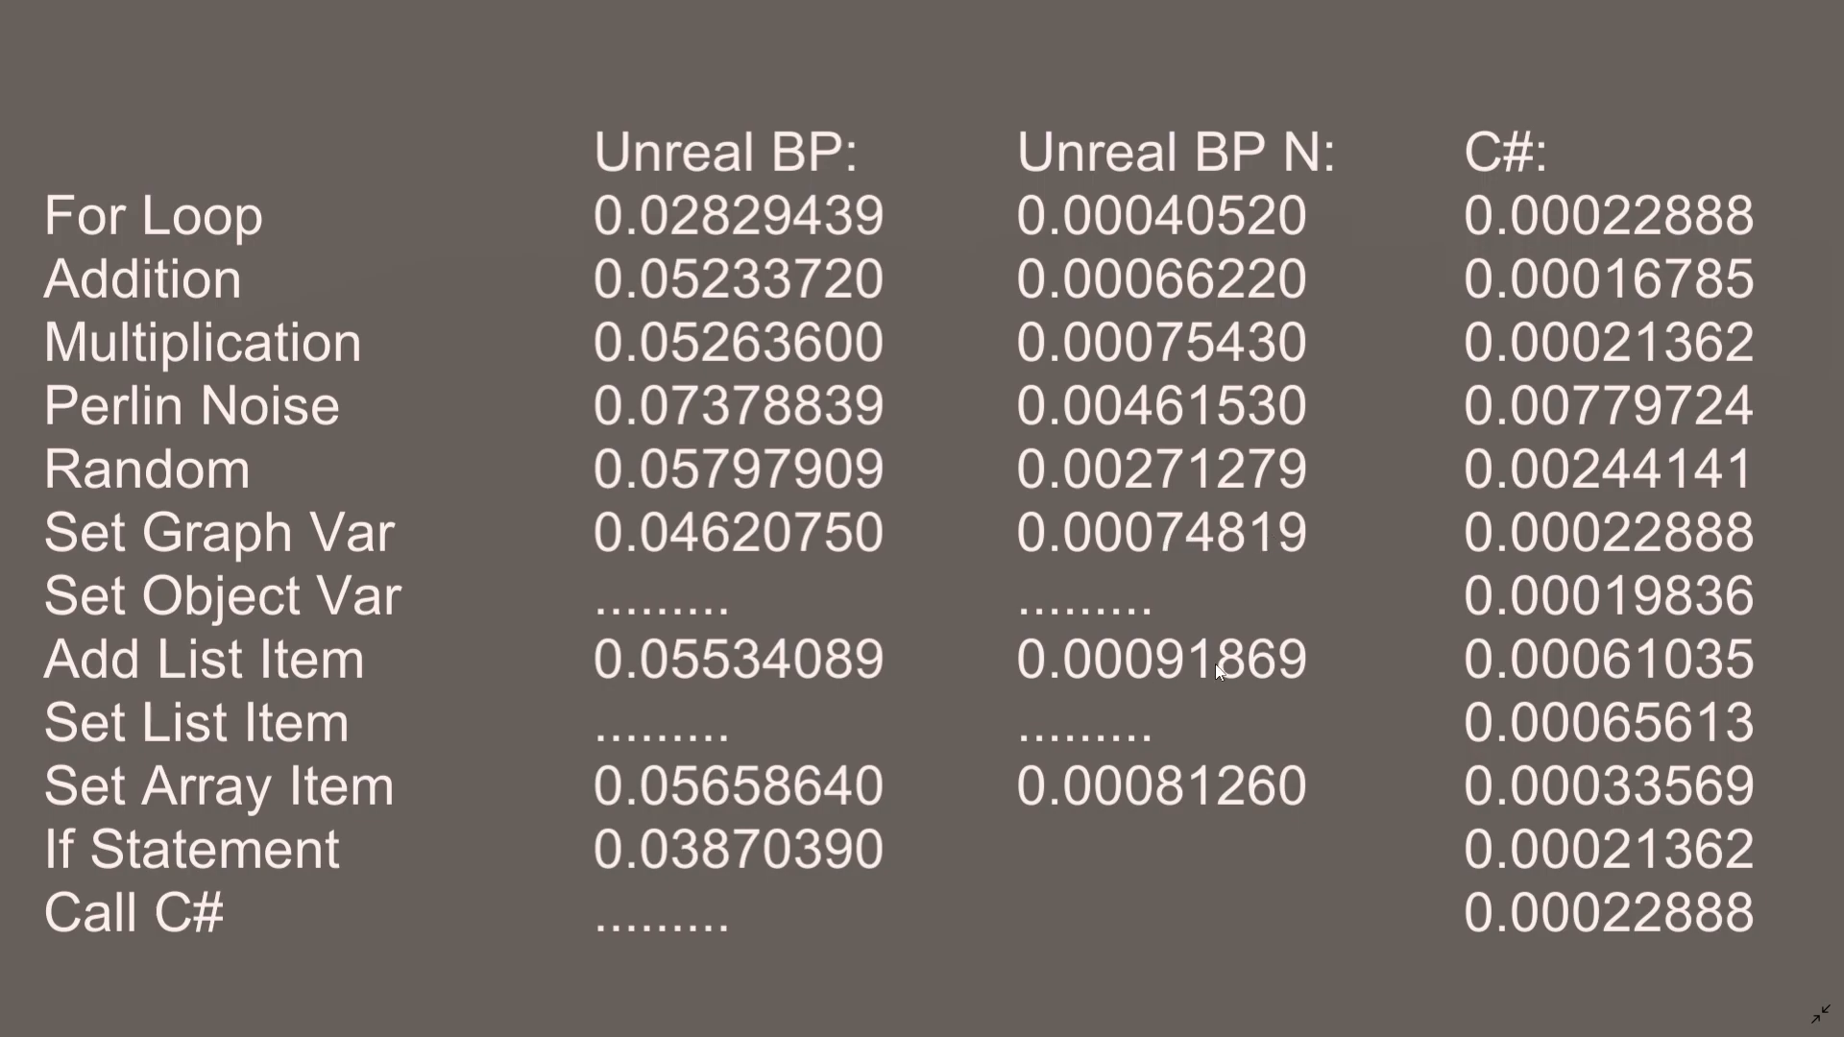
mouse_move(1600, 768)
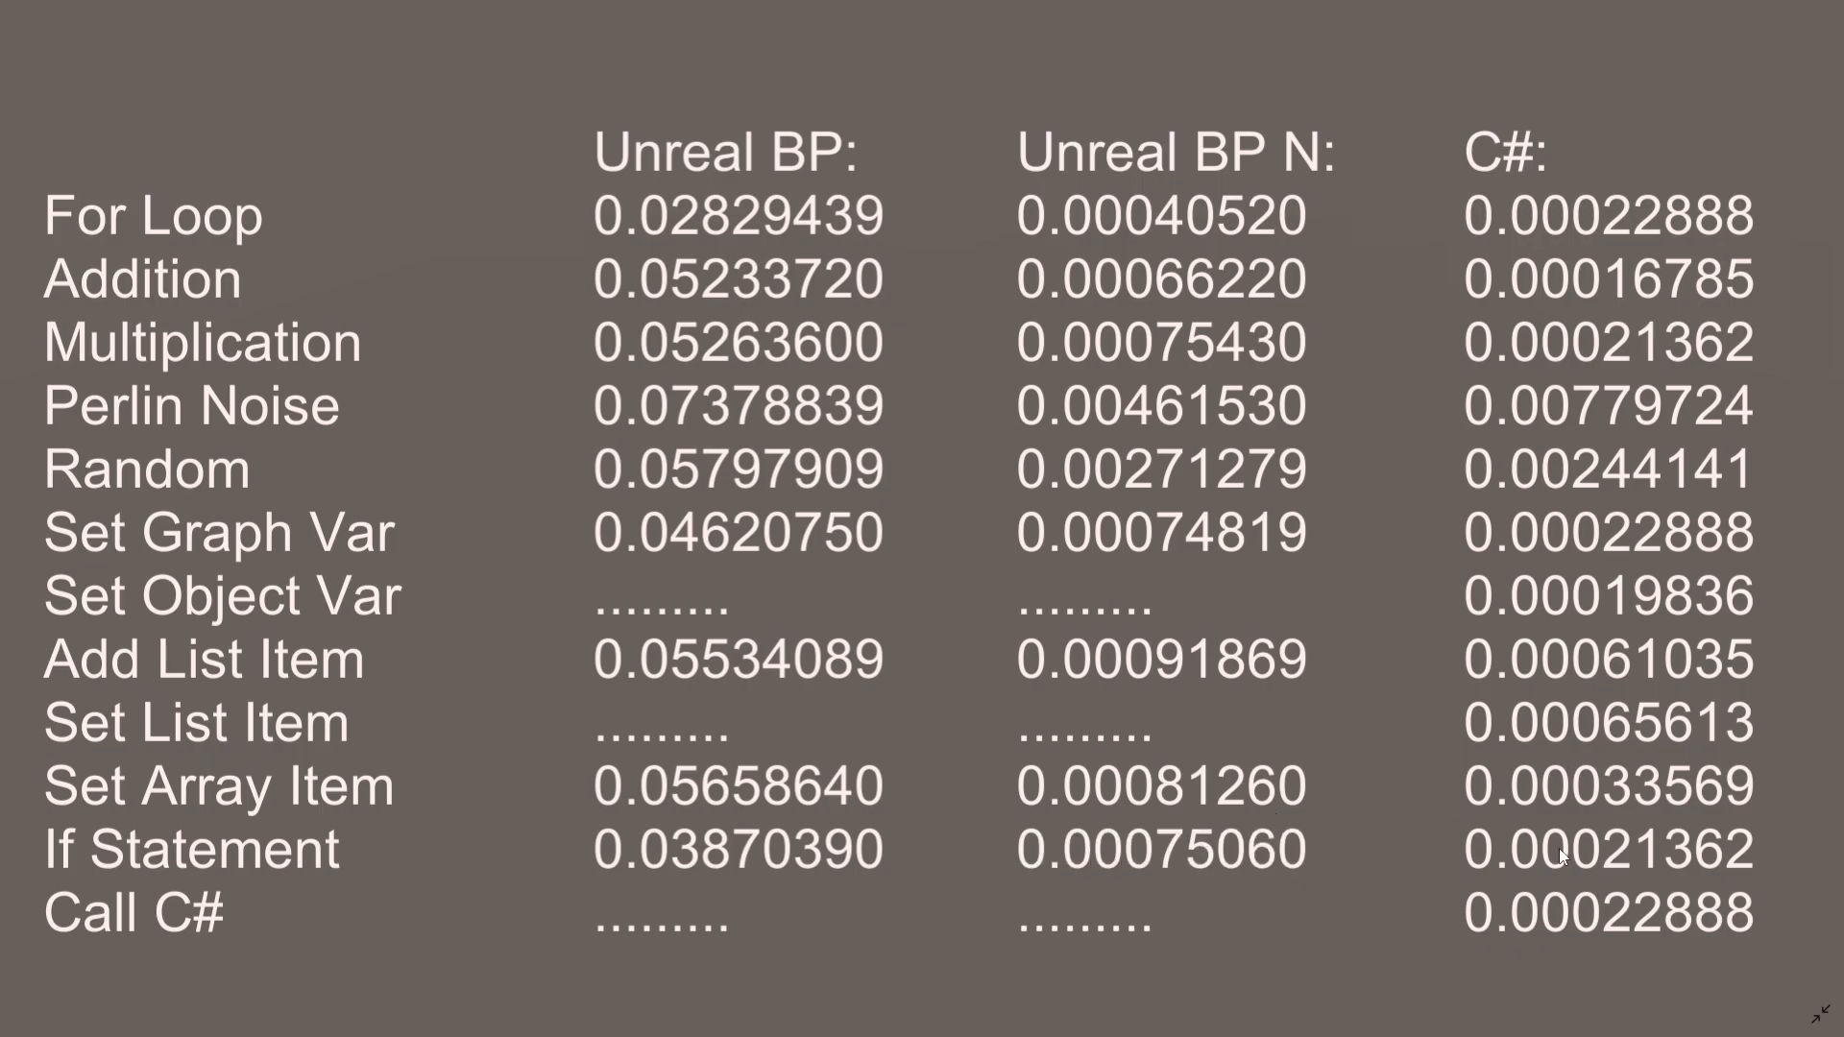
mouse_move(785, 847)
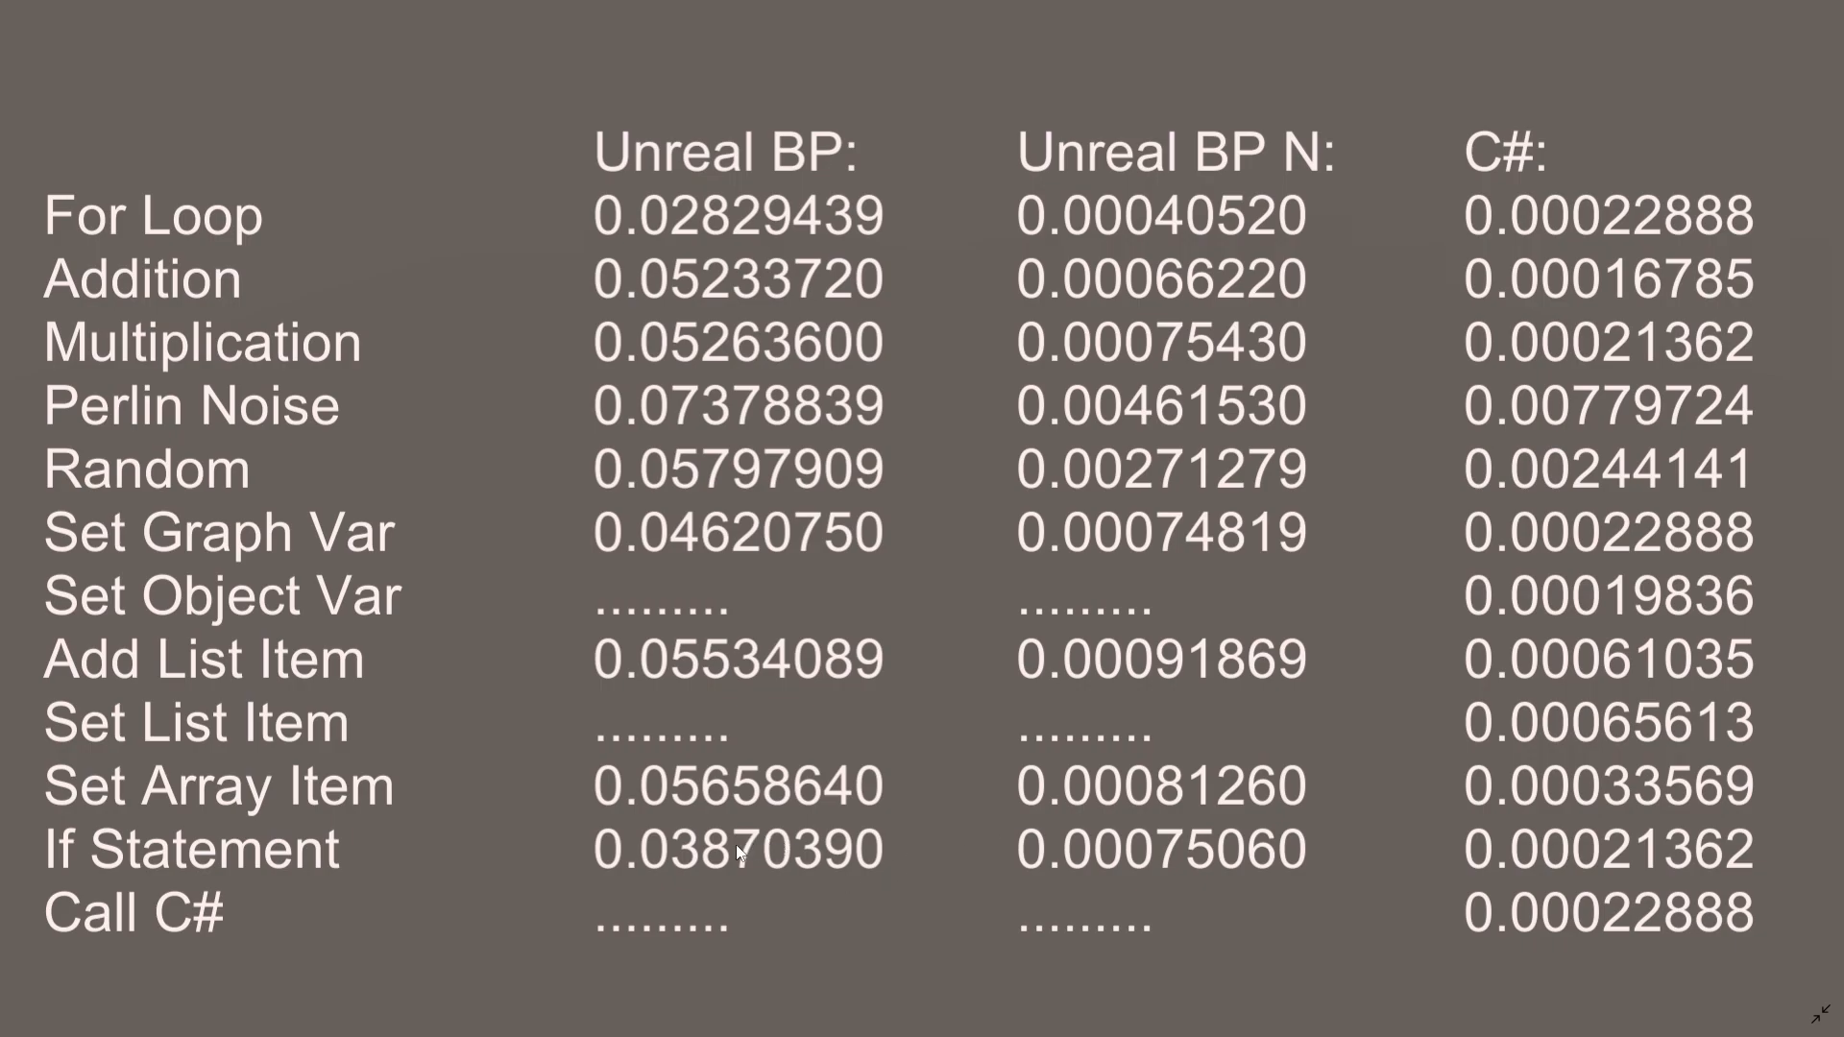
mouse_move(1289, 177)
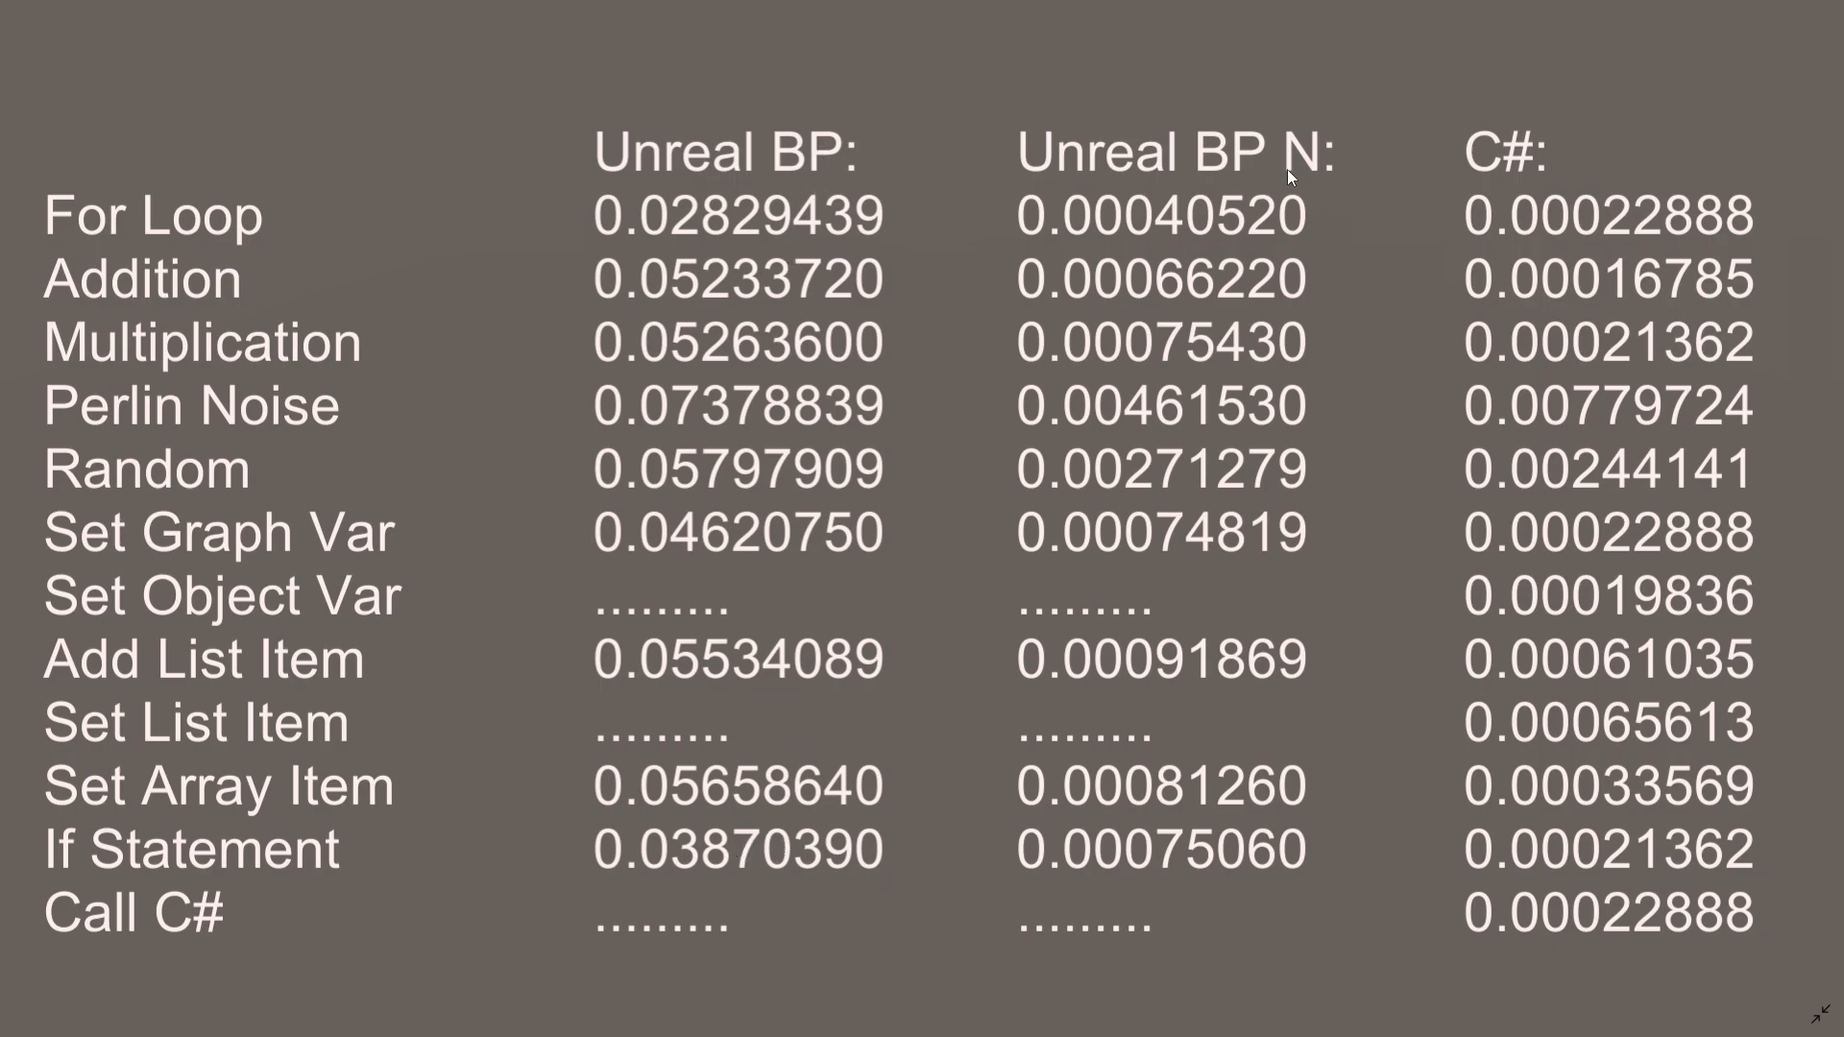